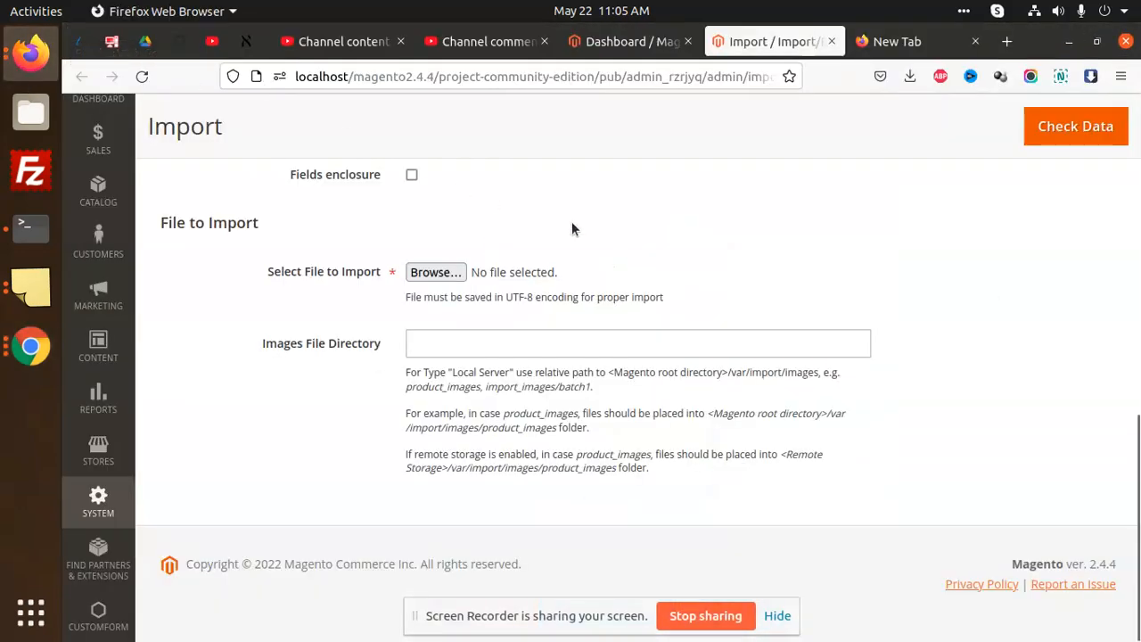
pyautogui.moveTo(840, 233)
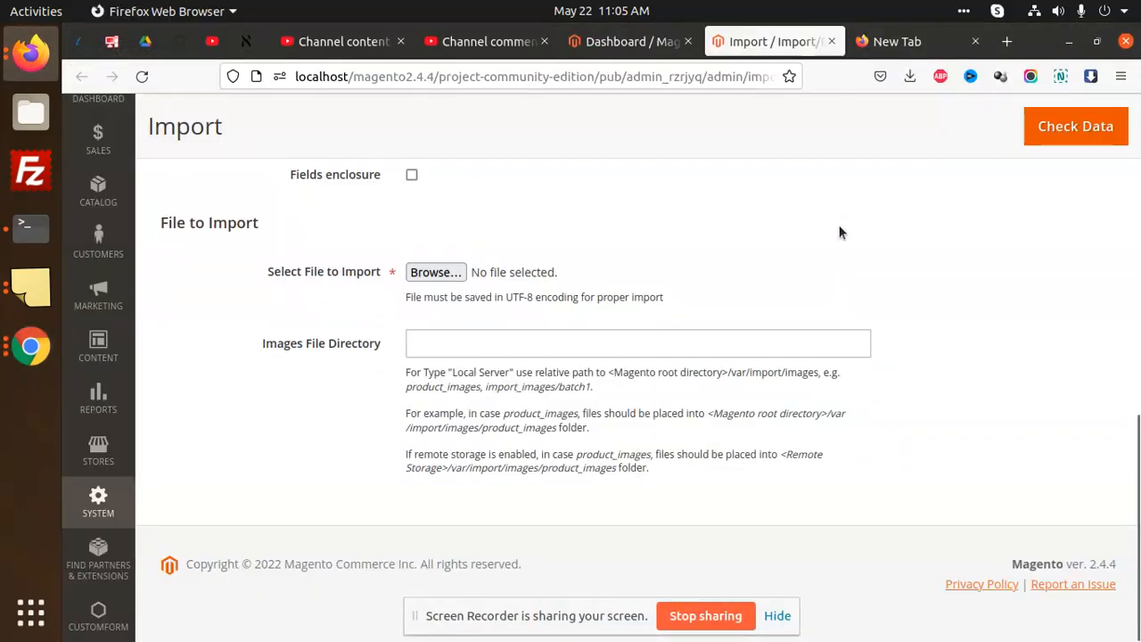
pyautogui.moveTo(687, 275)
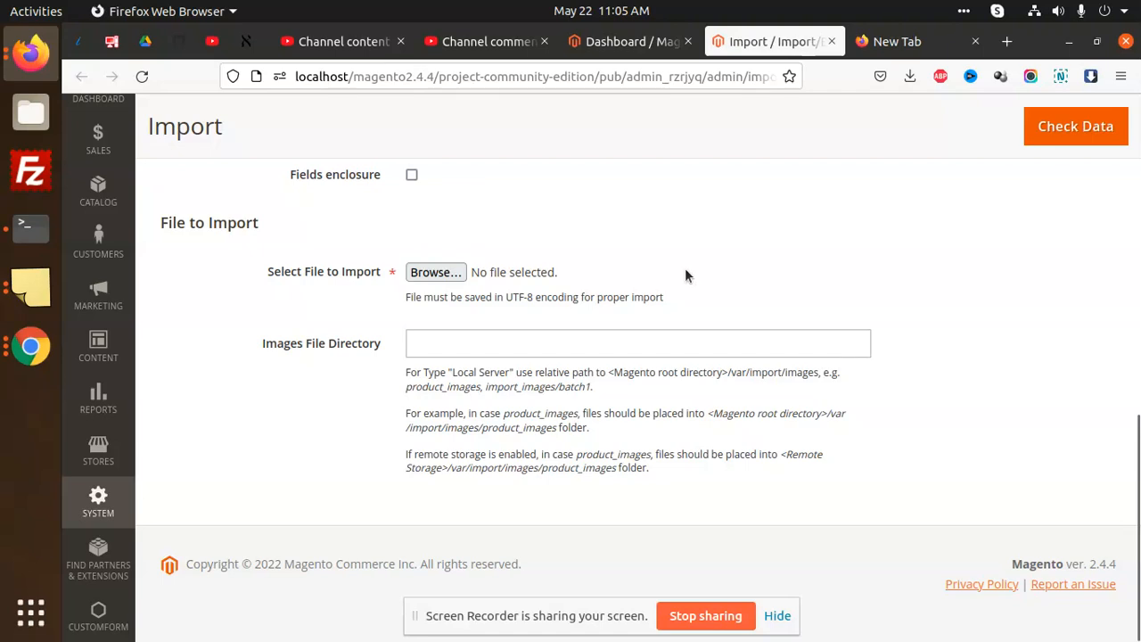
pyautogui.moveTo(64, 514)
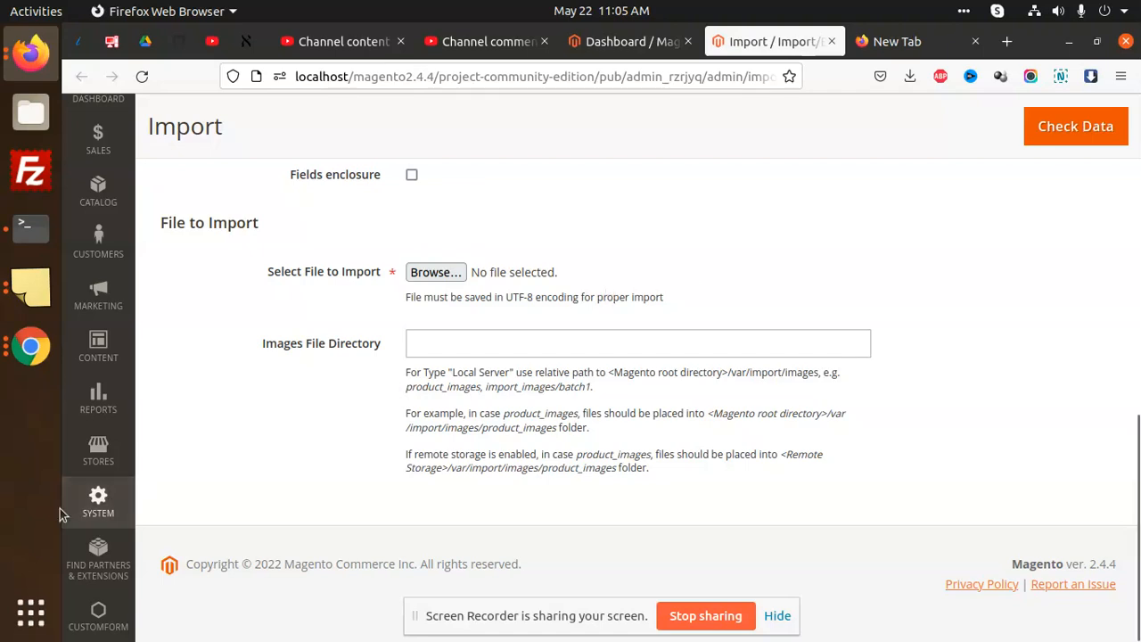
# On System > Import choose Customers Main File, download its sample CSV and accept the Calc import settings.
pyautogui.click(98, 502)
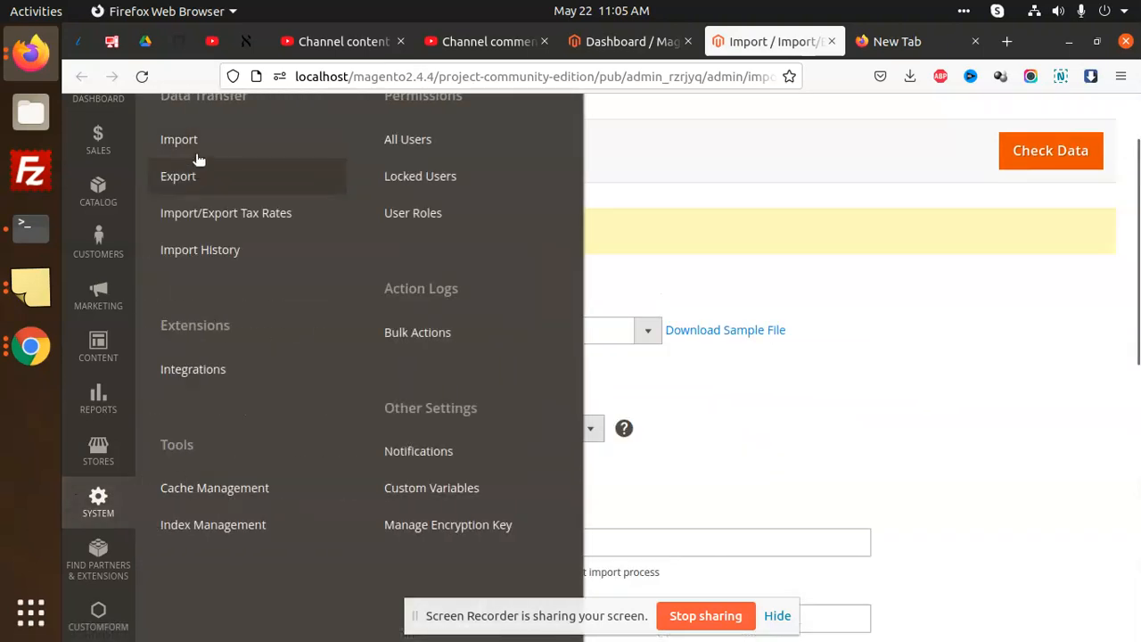
pyautogui.click(179, 140)
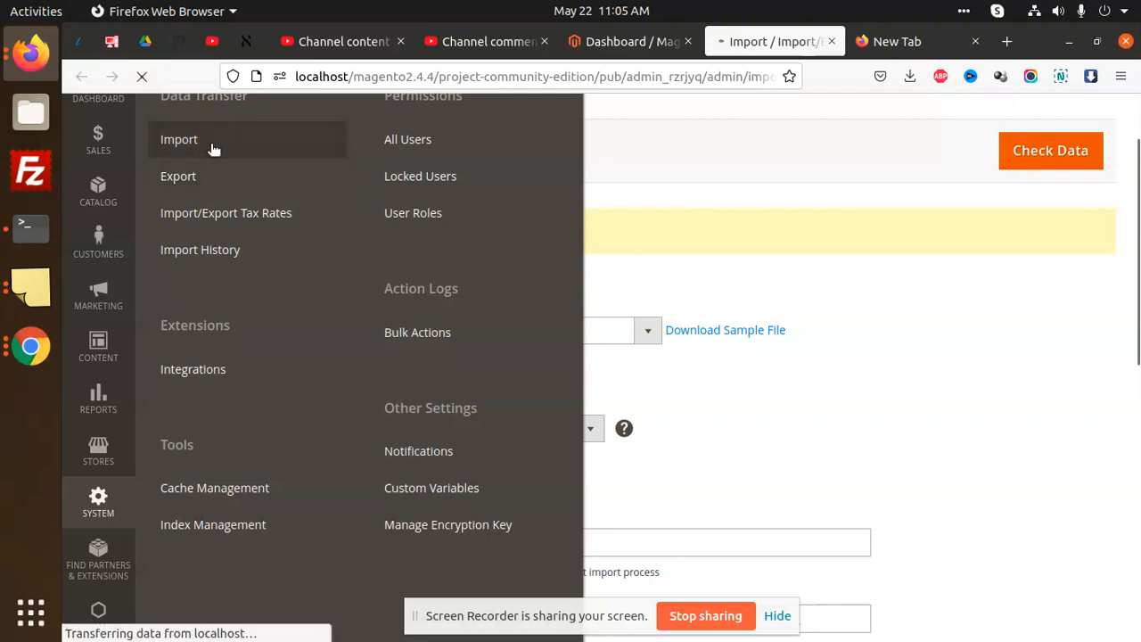
pyautogui.click(647, 294)
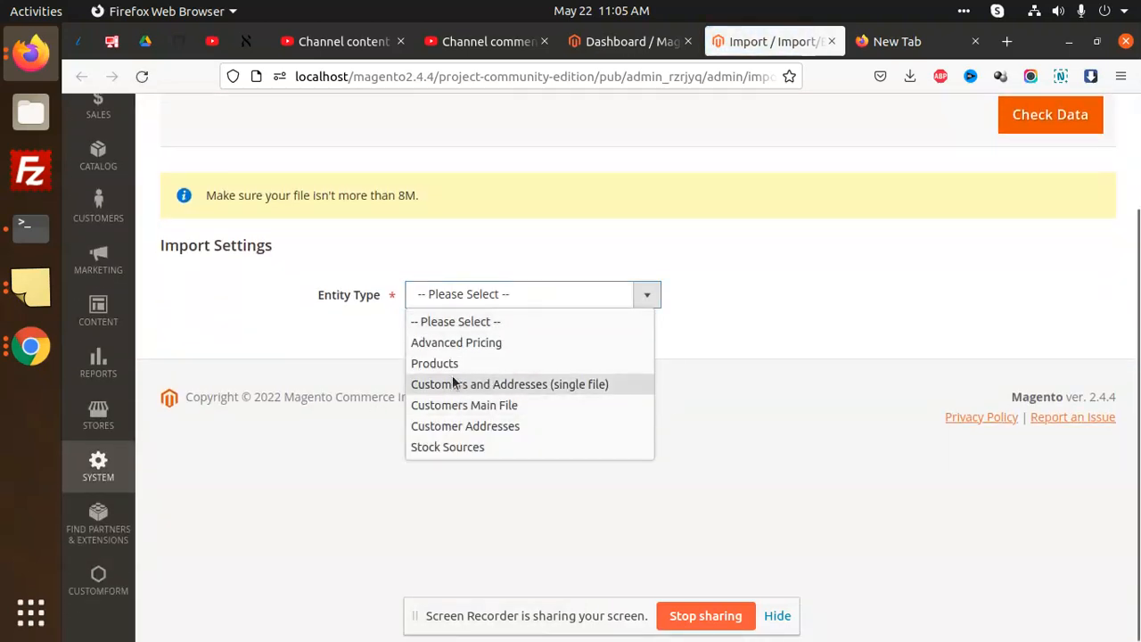
pyautogui.moveTo(619, 395)
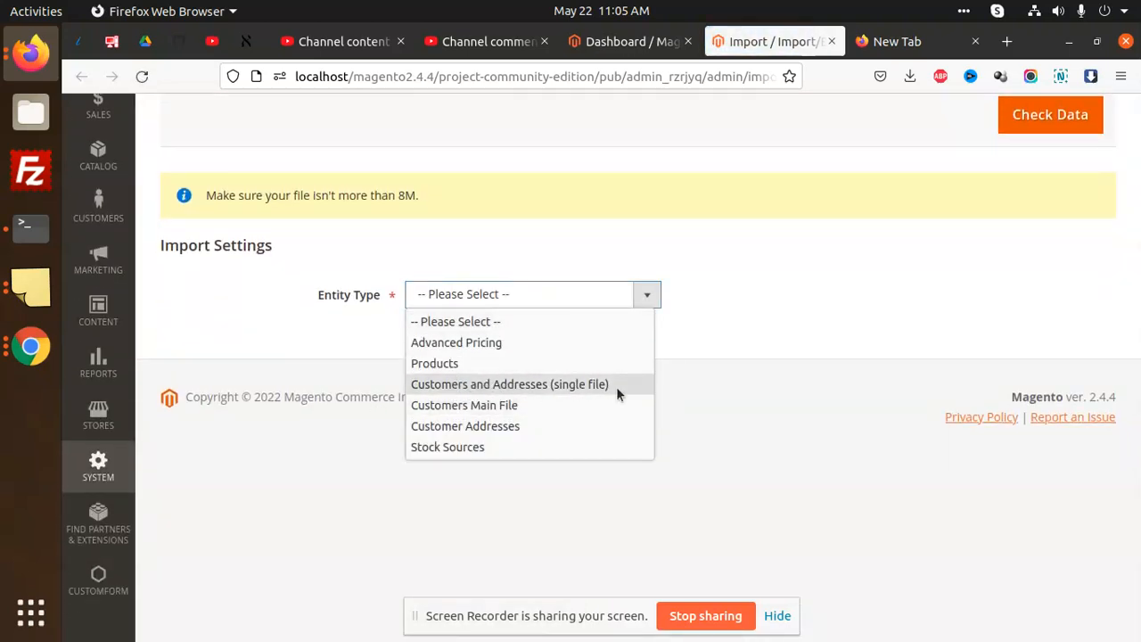
pyautogui.moveTo(554, 404)
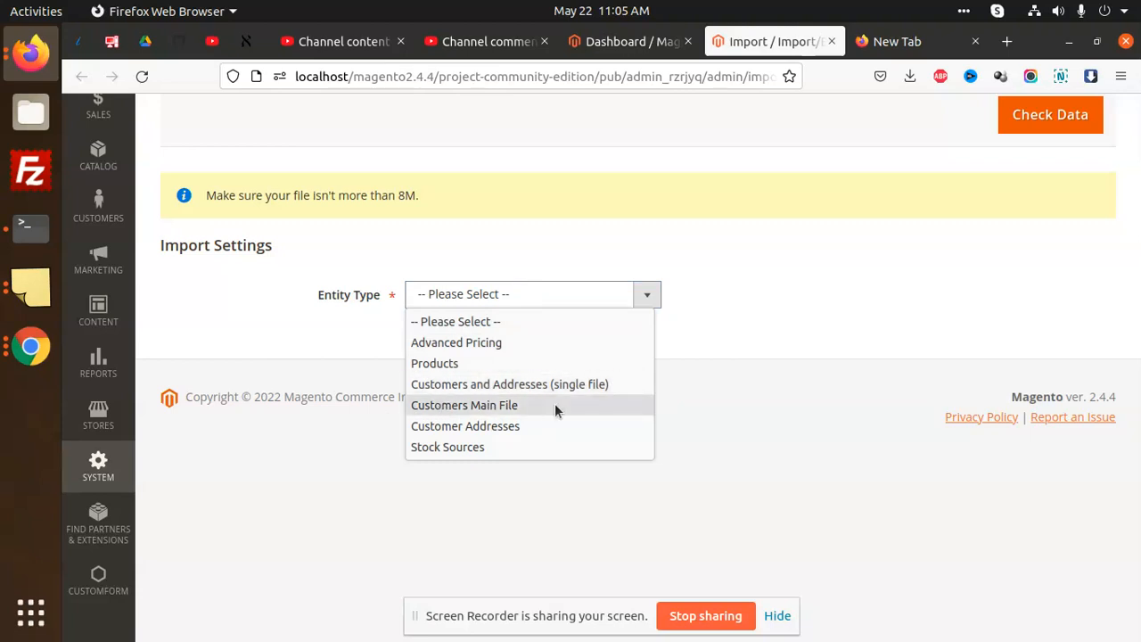
pyautogui.moveTo(458, 408)
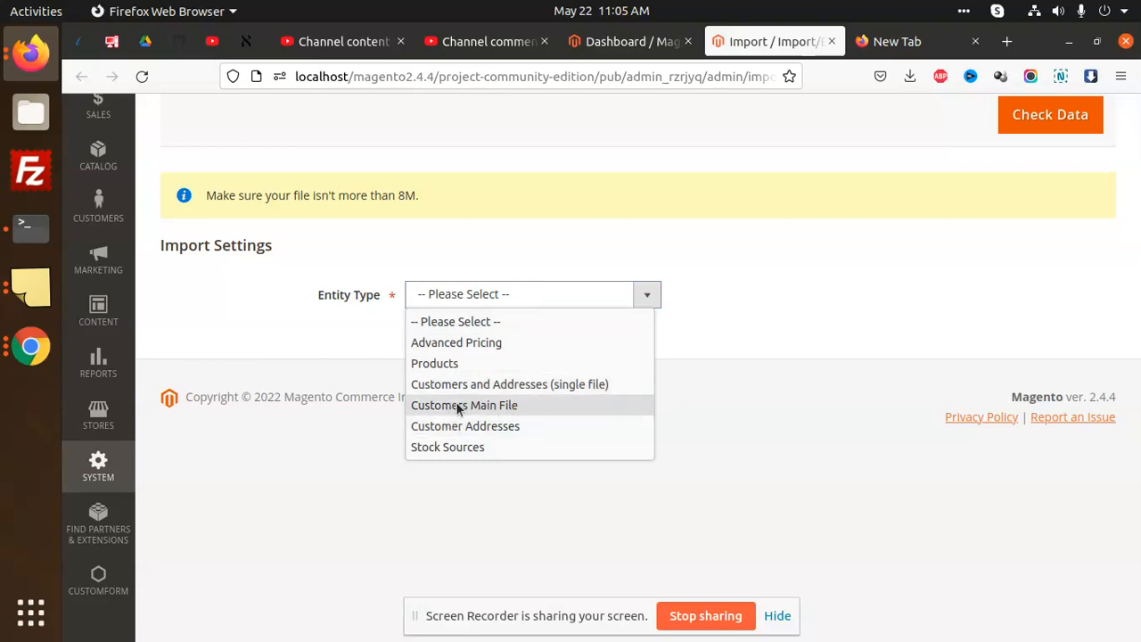
pyautogui.moveTo(464, 426)
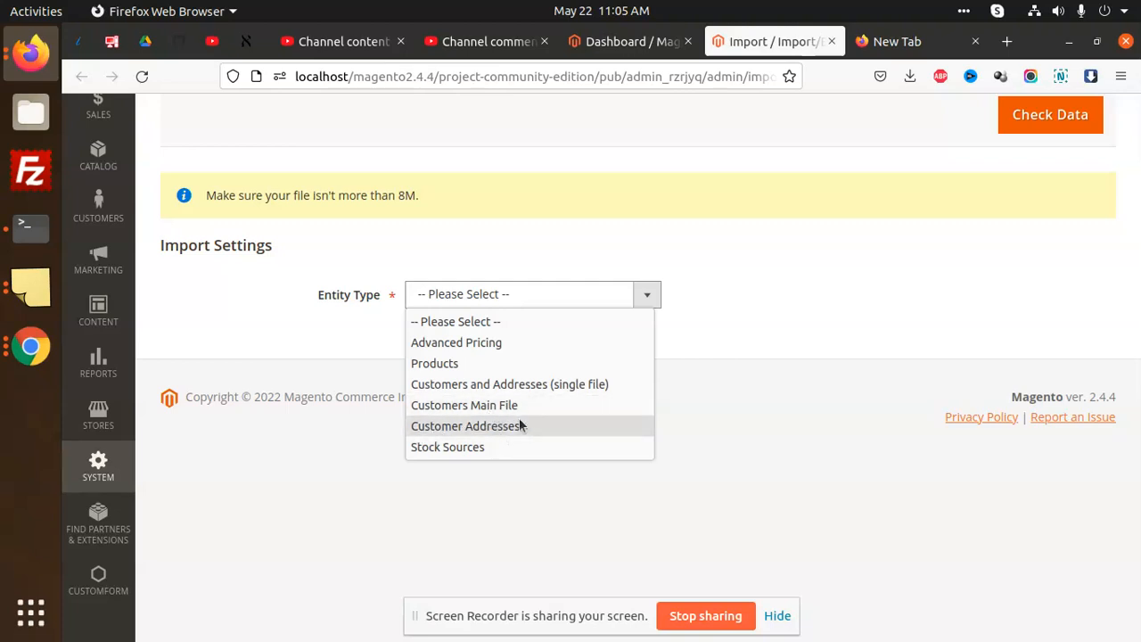
pyautogui.click(464, 405)
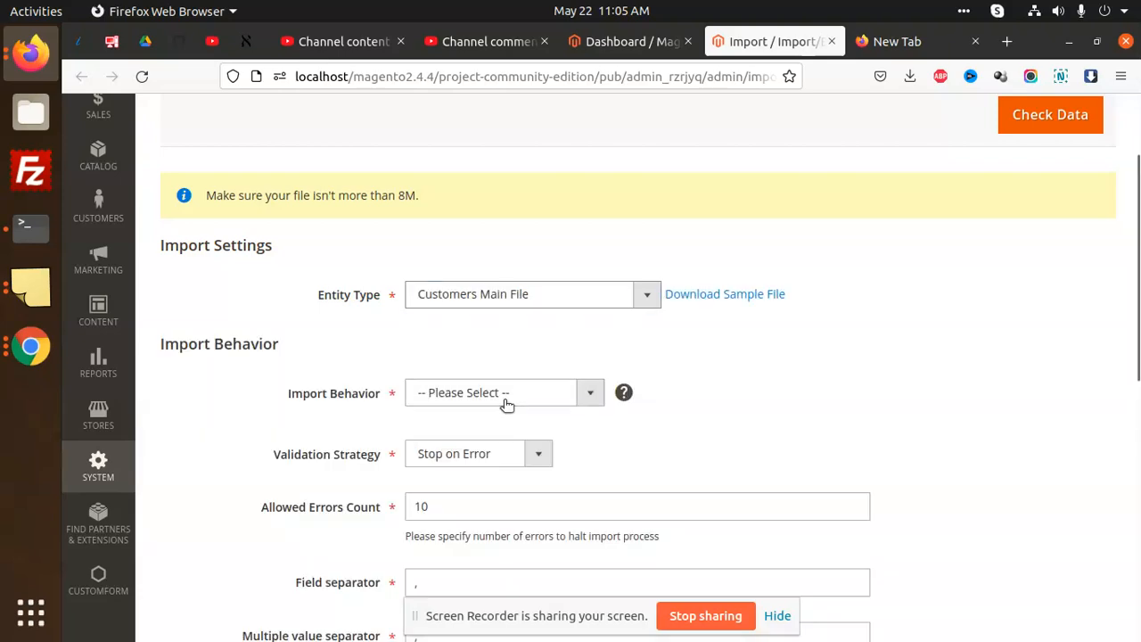
pyautogui.click(910, 75)
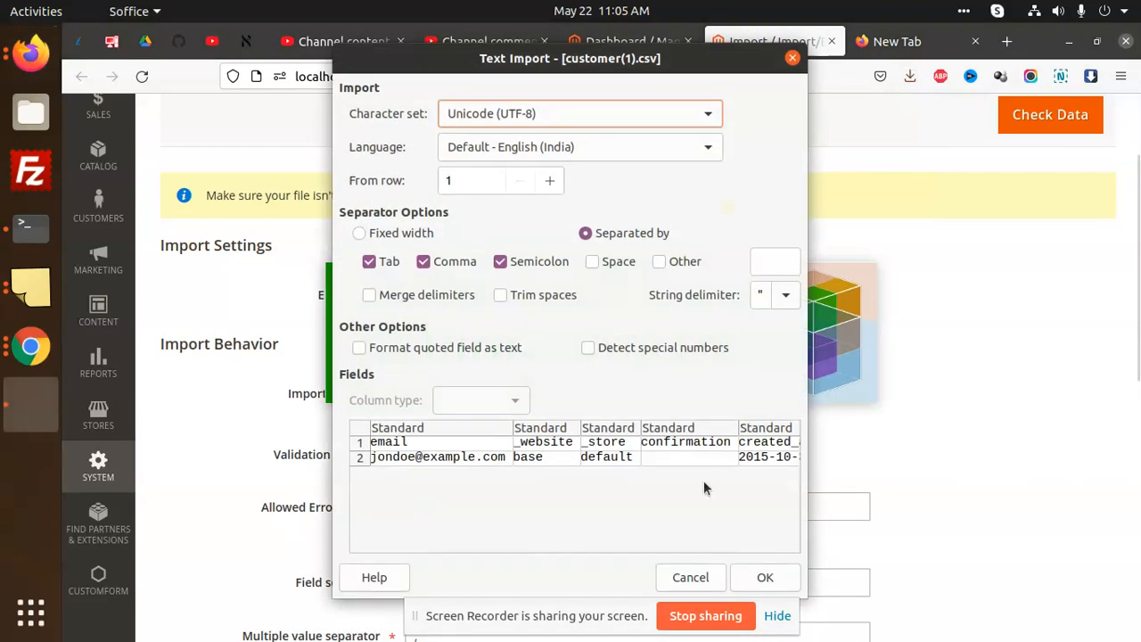
pyautogui.click(764, 577)
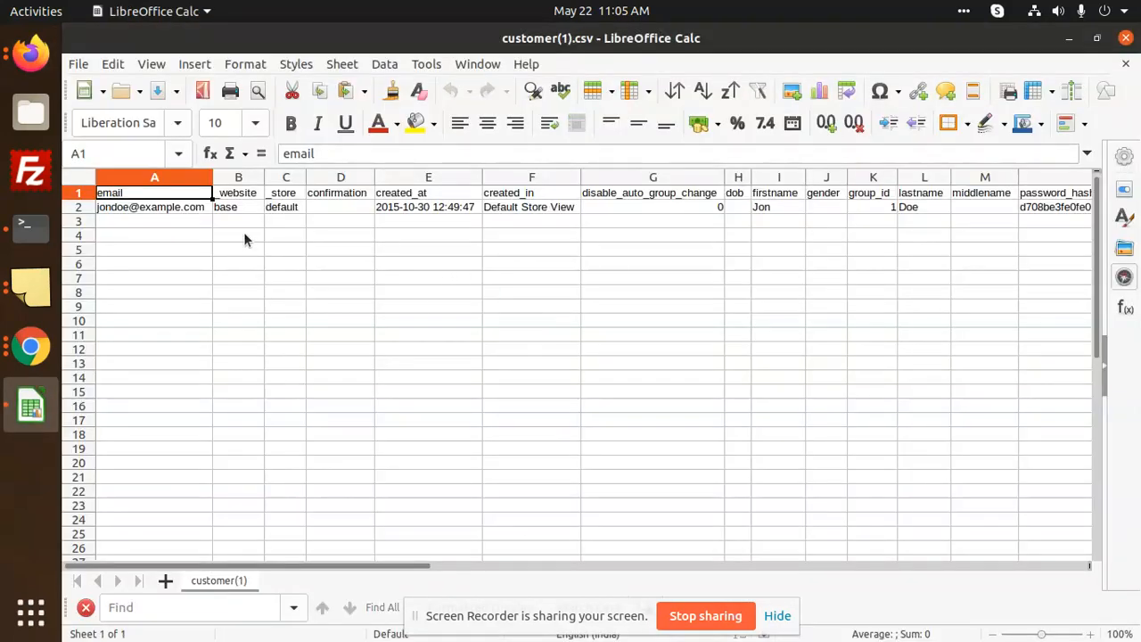
# Copy the sample customer's email, website and other columns down into rows 3 to 6.
pyautogui.click(154, 207)
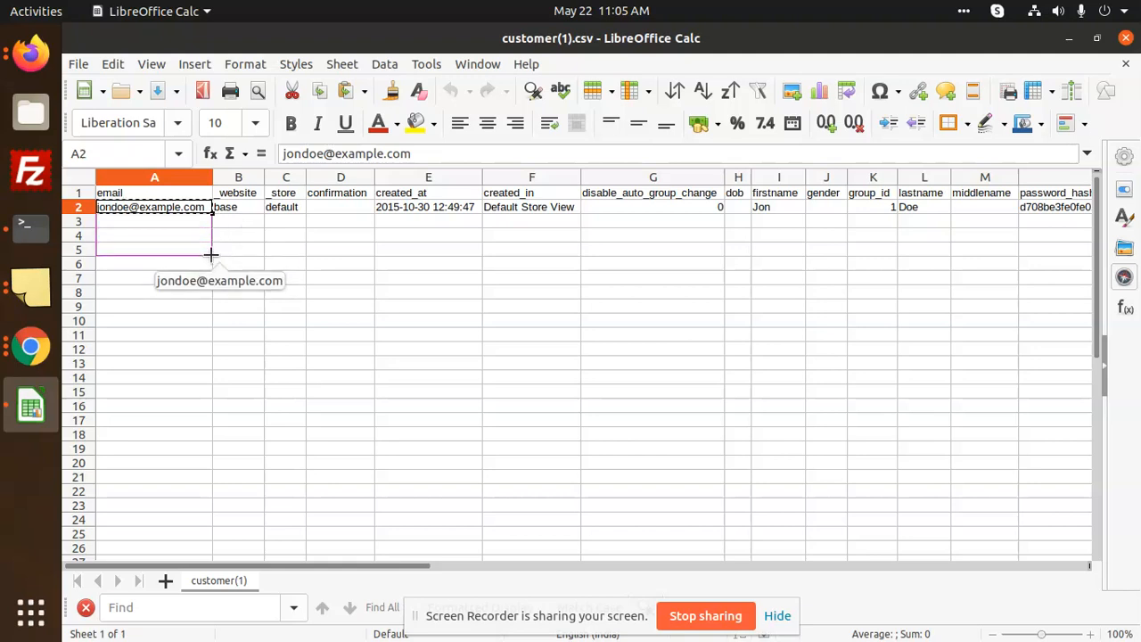
pyautogui.moveTo(211, 212); pyautogui.dragTo(211, 264)
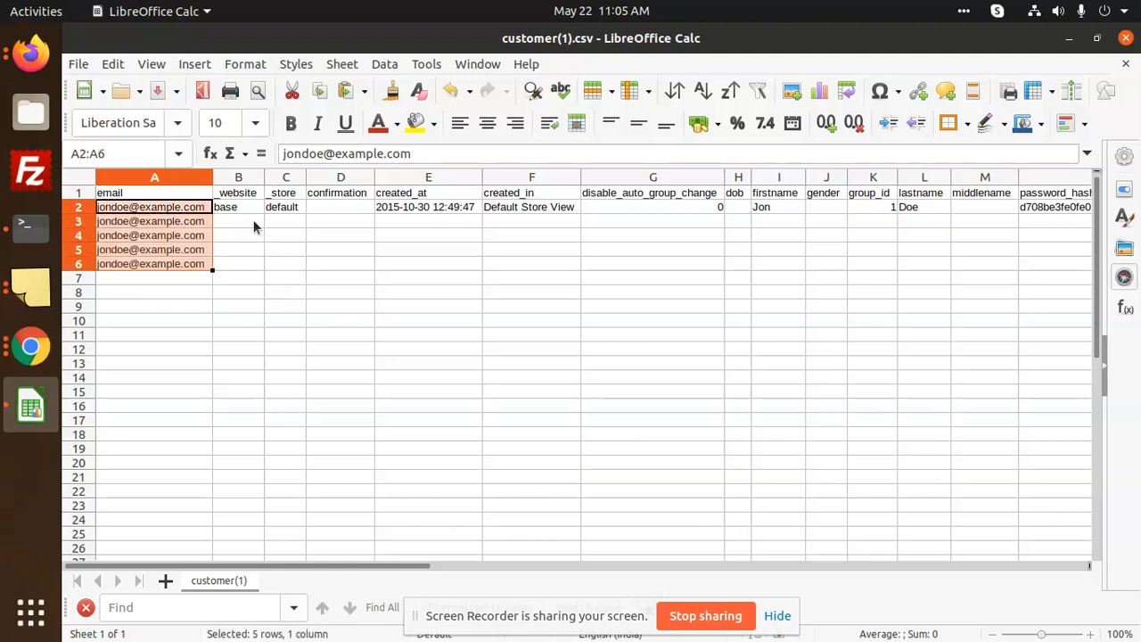
pyautogui.click(238, 207)
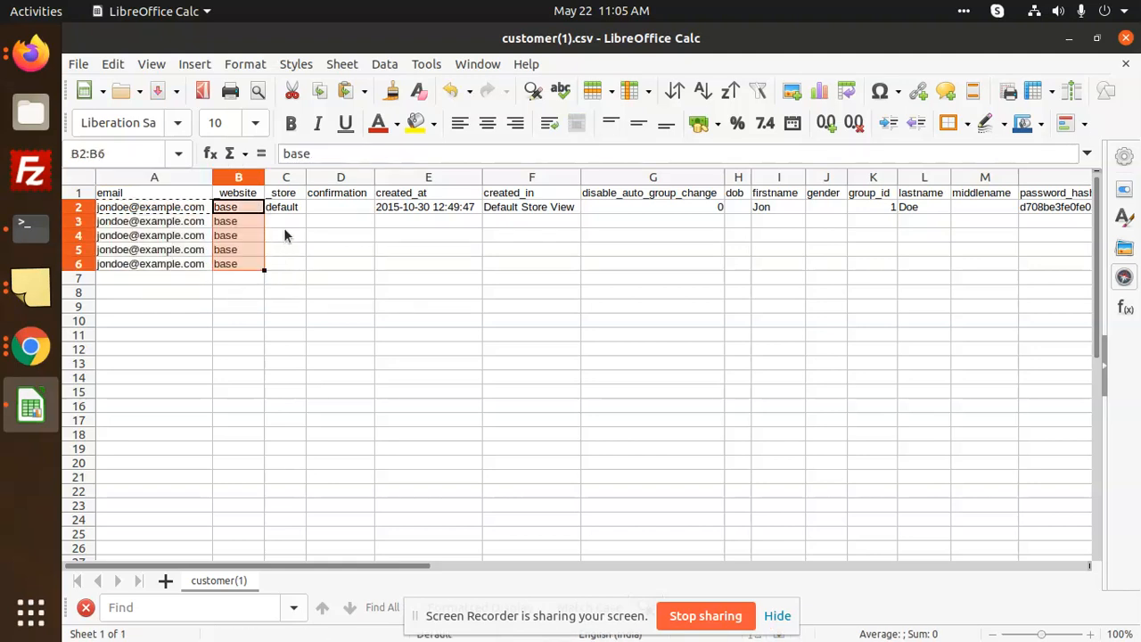
pyautogui.click(285, 206)
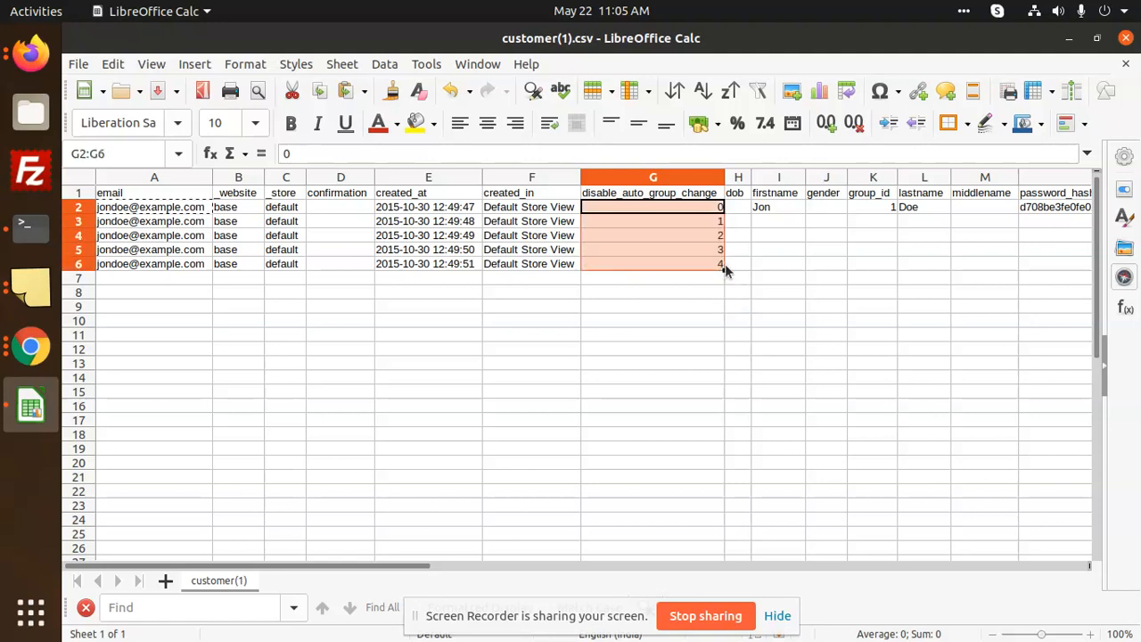
# Autofill first names Jon1–Jon5, group ids 1–5 and last names Doe2–Doe6 down the rows.
pyautogui.click(778, 206)
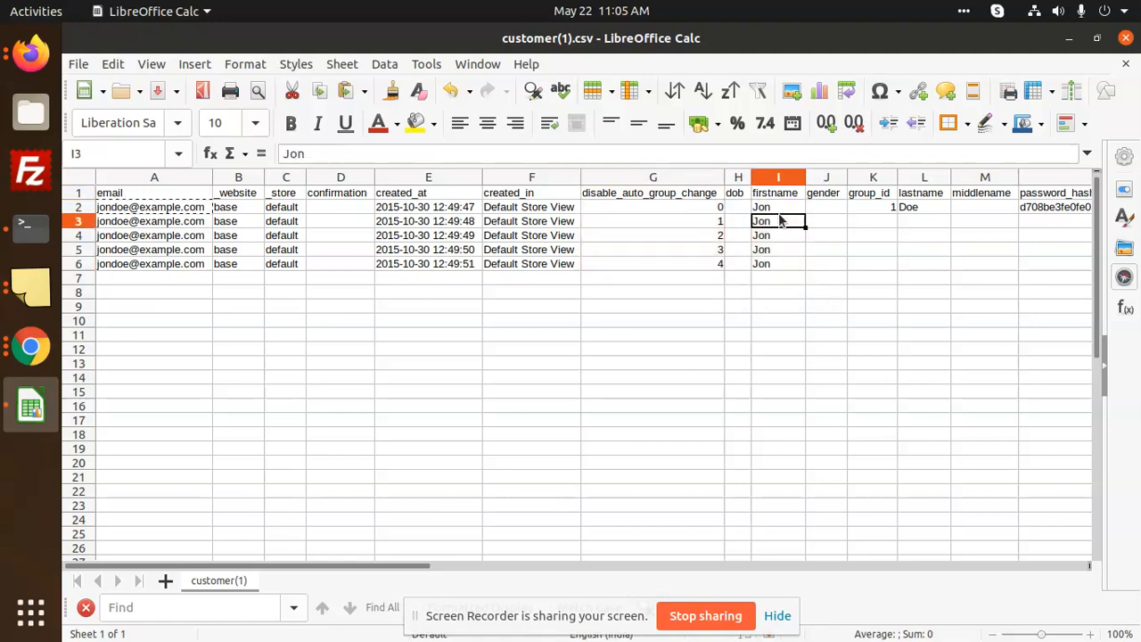
pyautogui.doubleClick(761, 206)
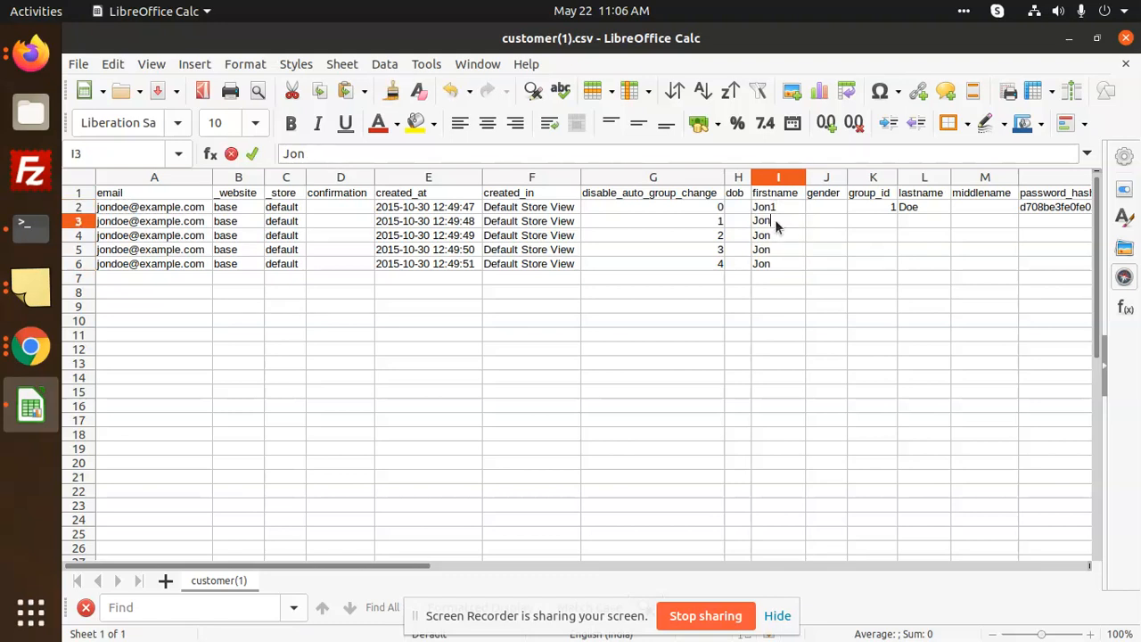
pyautogui.write('1')
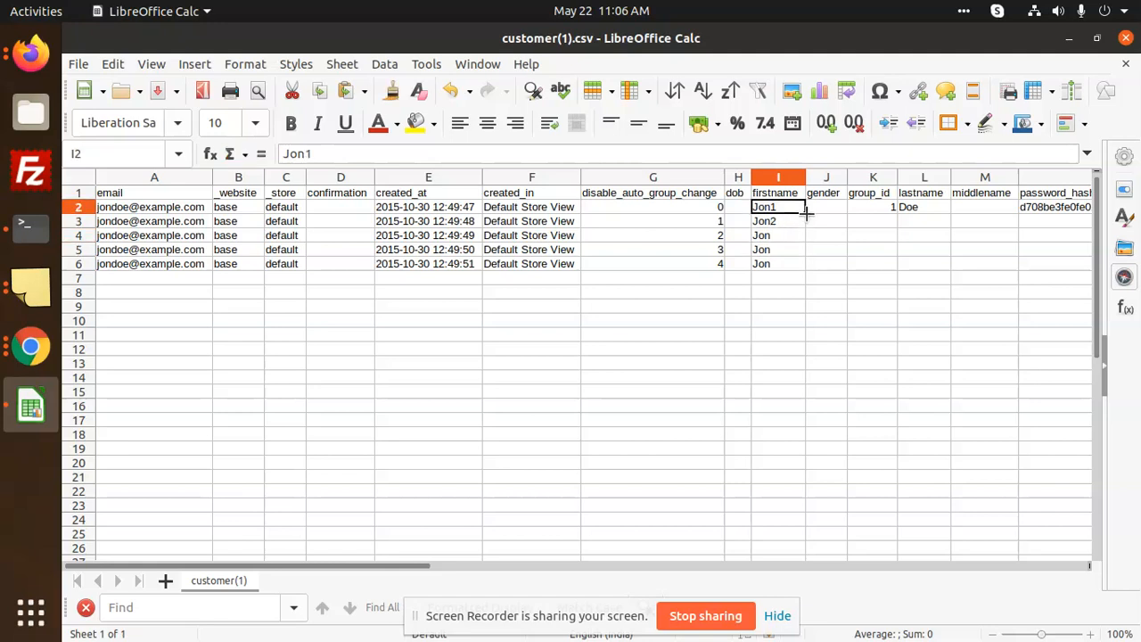
pyautogui.moveTo(803, 207); pyautogui.dragTo(803, 264)
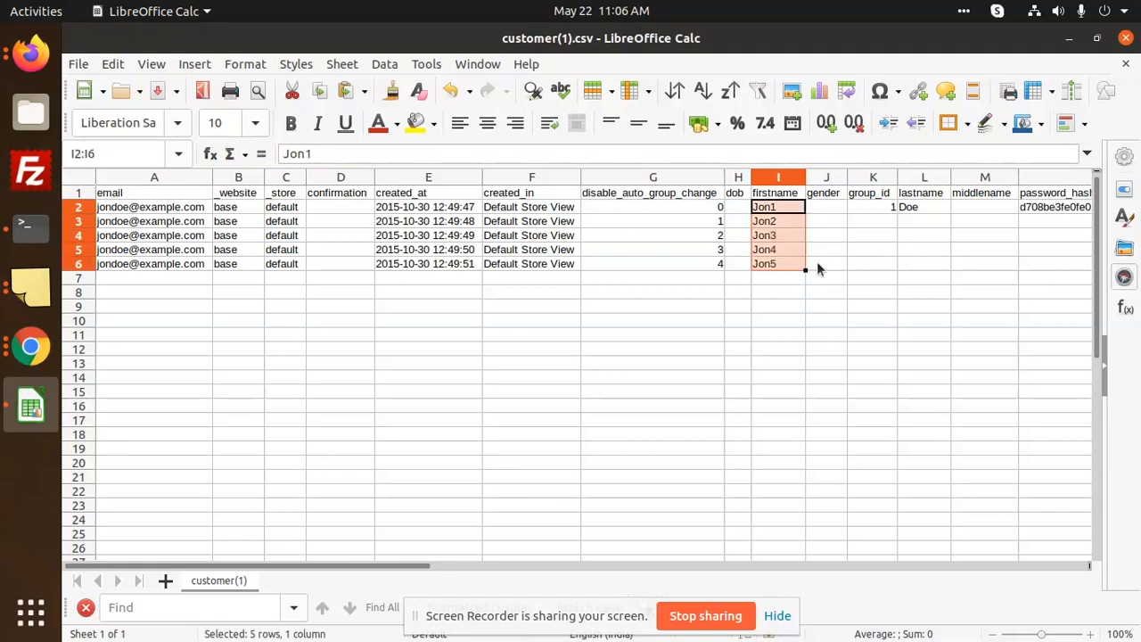
pyautogui.click(872, 207)
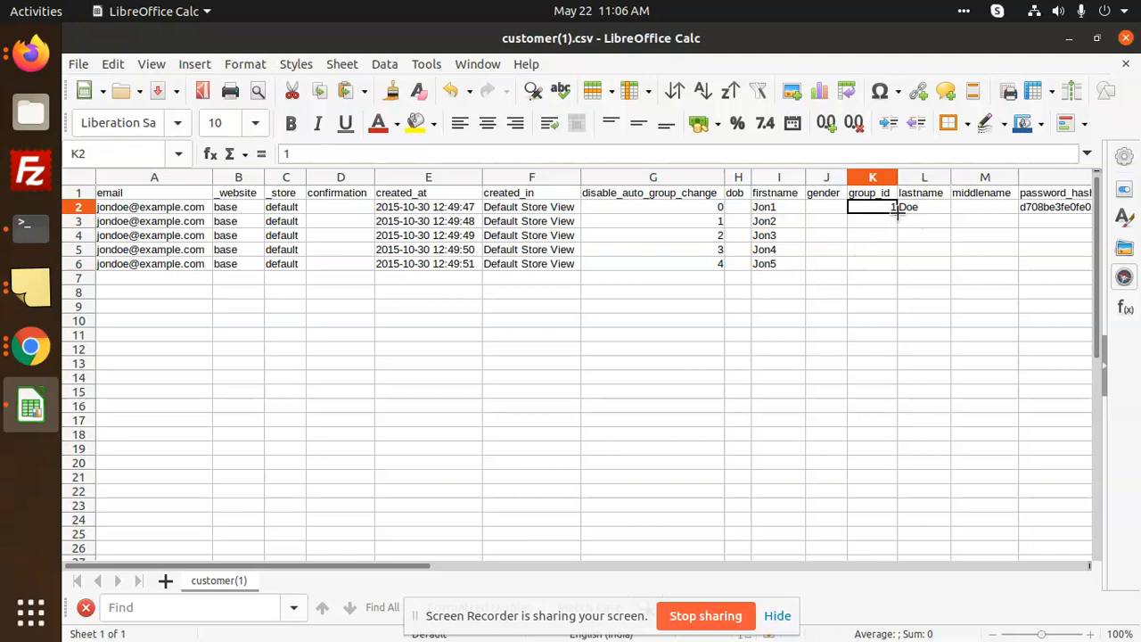
pyautogui.moveTo(872, 206); pyautogui.dragTo(872, 263)
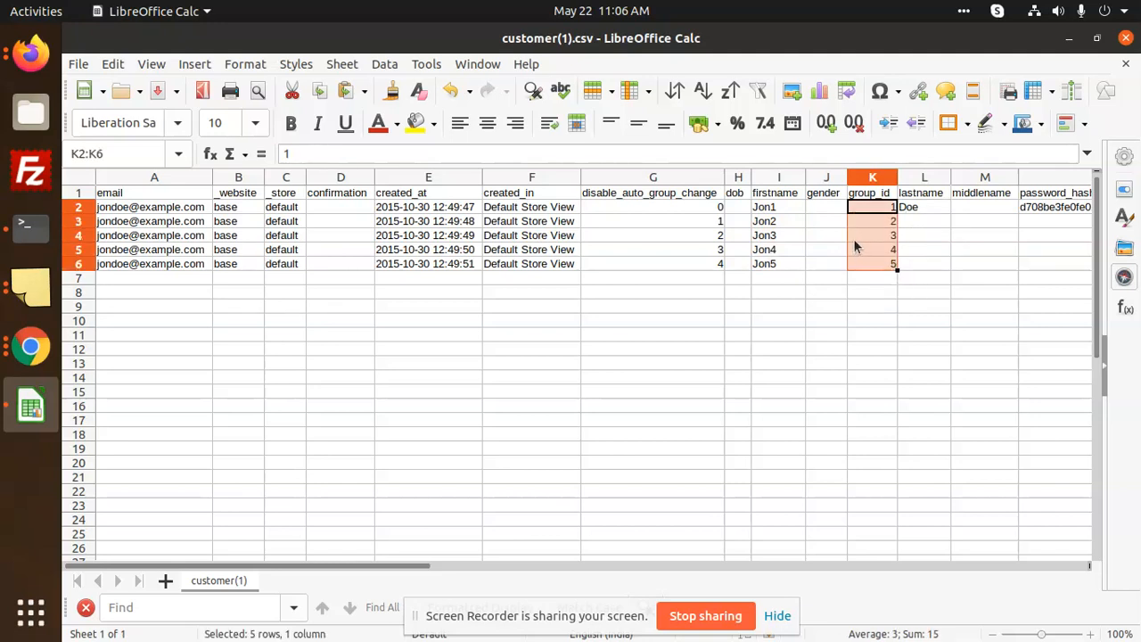
pyautogui.moveTo(942, 212)
pyautogui.write('2')
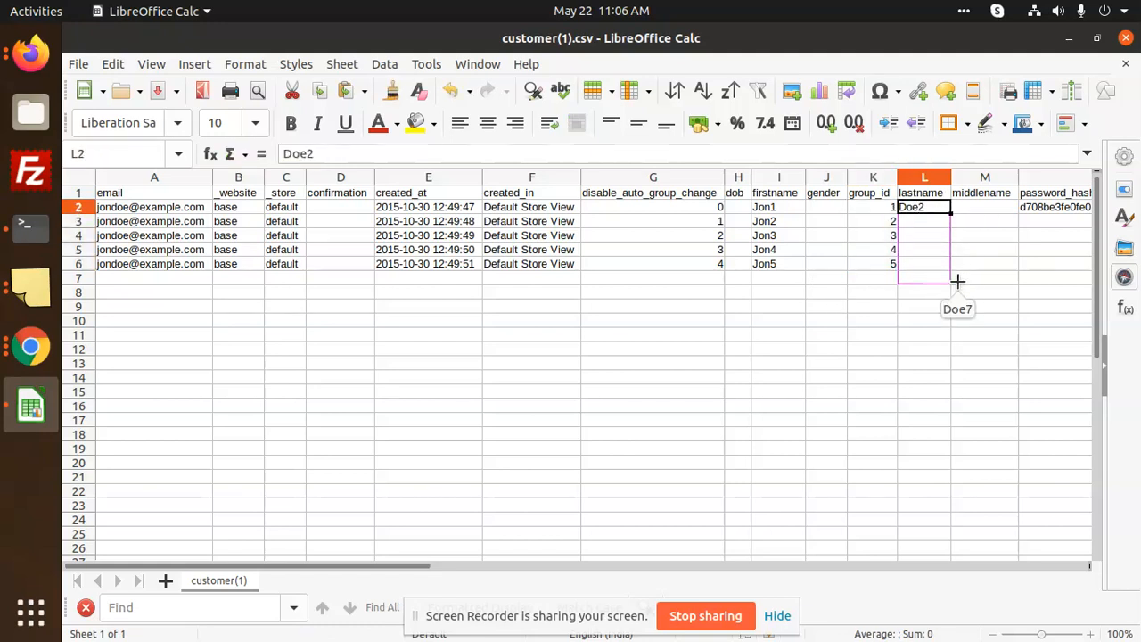
pyautogui.moveTo(950, 206); pyautogui.dragTo(950, 264)
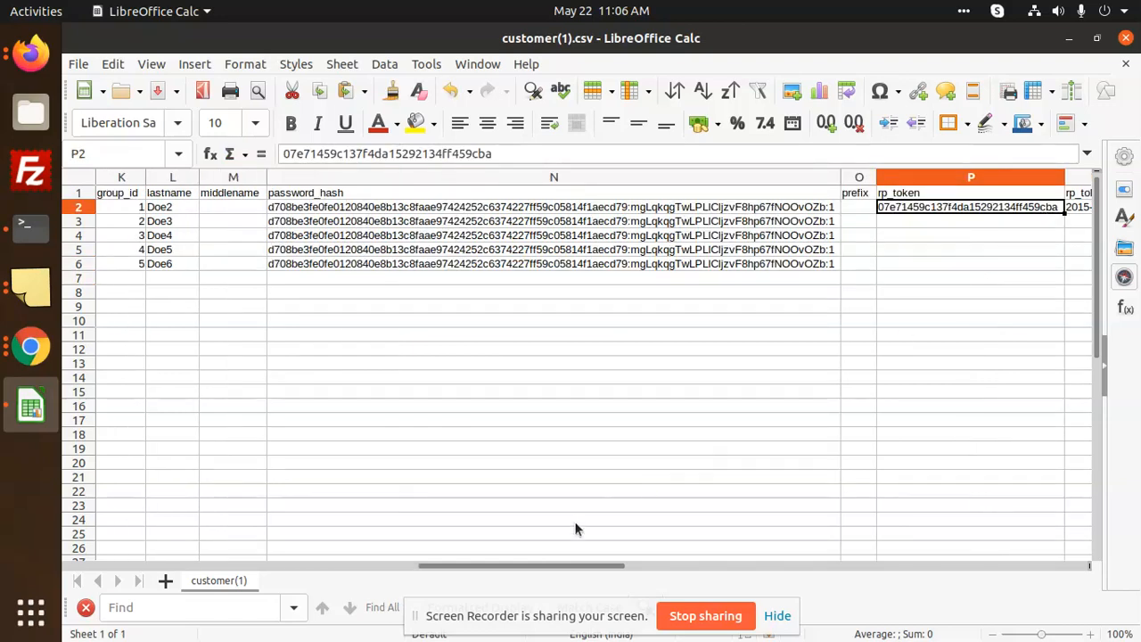
# Fill store_id 1, updated_at timestamps and website_ids 1–5 down to row 6.
pyautogui.hscroll(3)
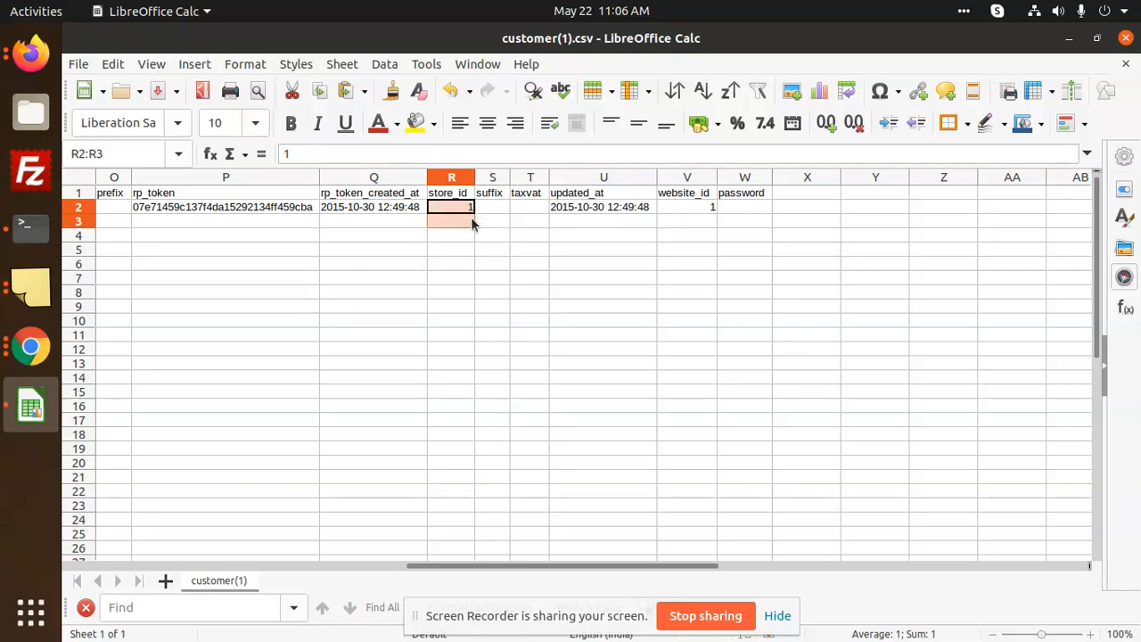
pyautogui.moveTo(451, 206); pyautogui.dragTo(451, 250)
pyautogui.write('1')
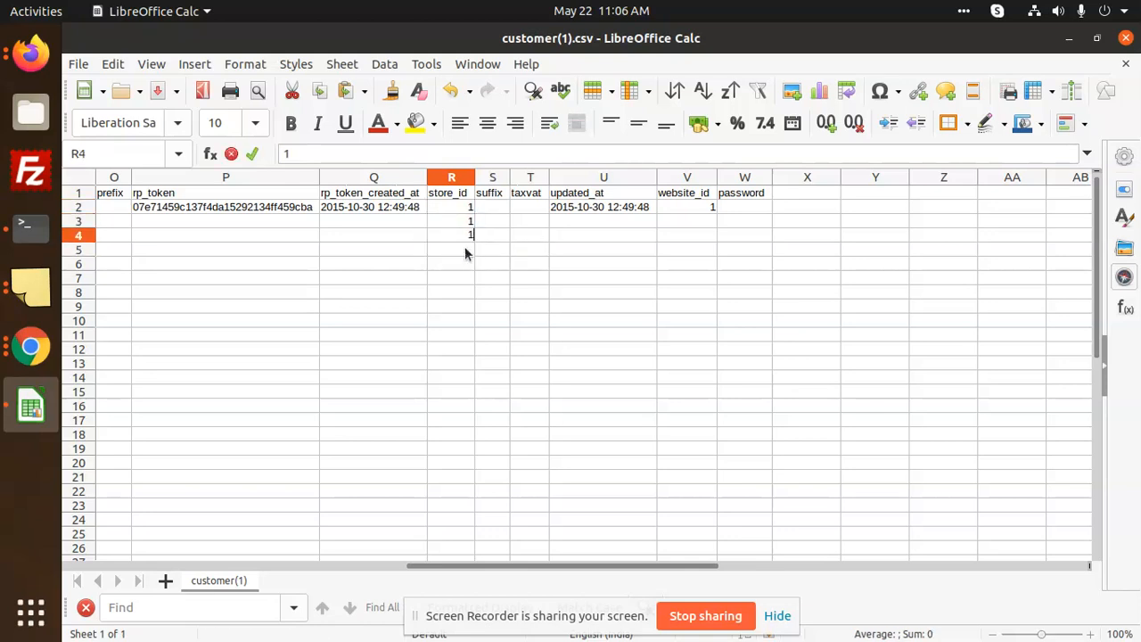
pyautogui.click(603, 206)
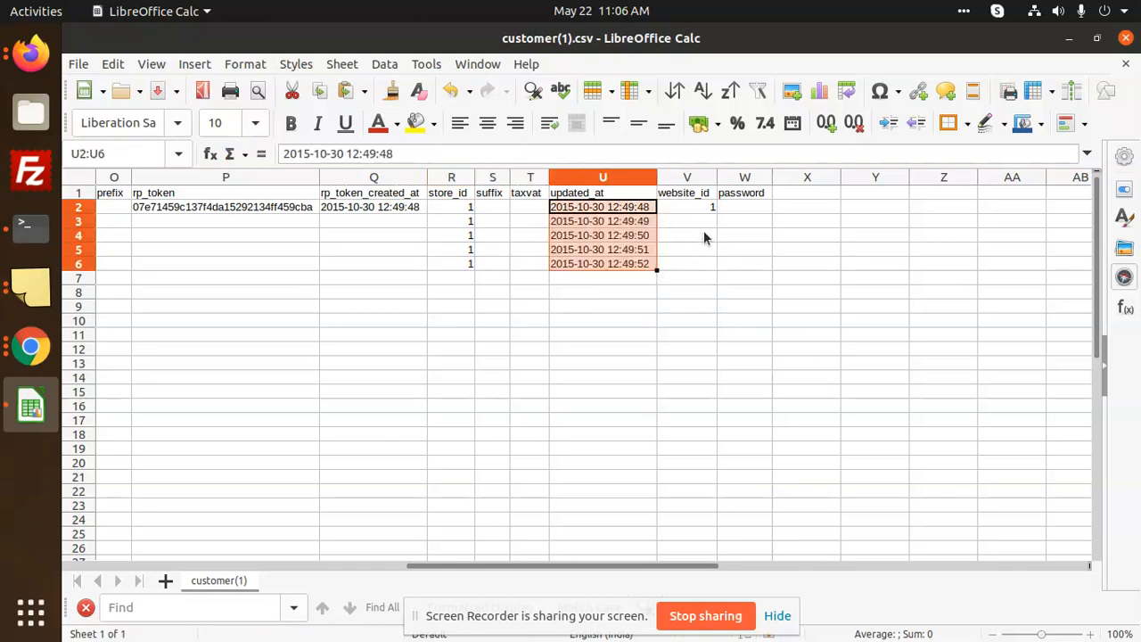
pyautogui.click(686, 206)
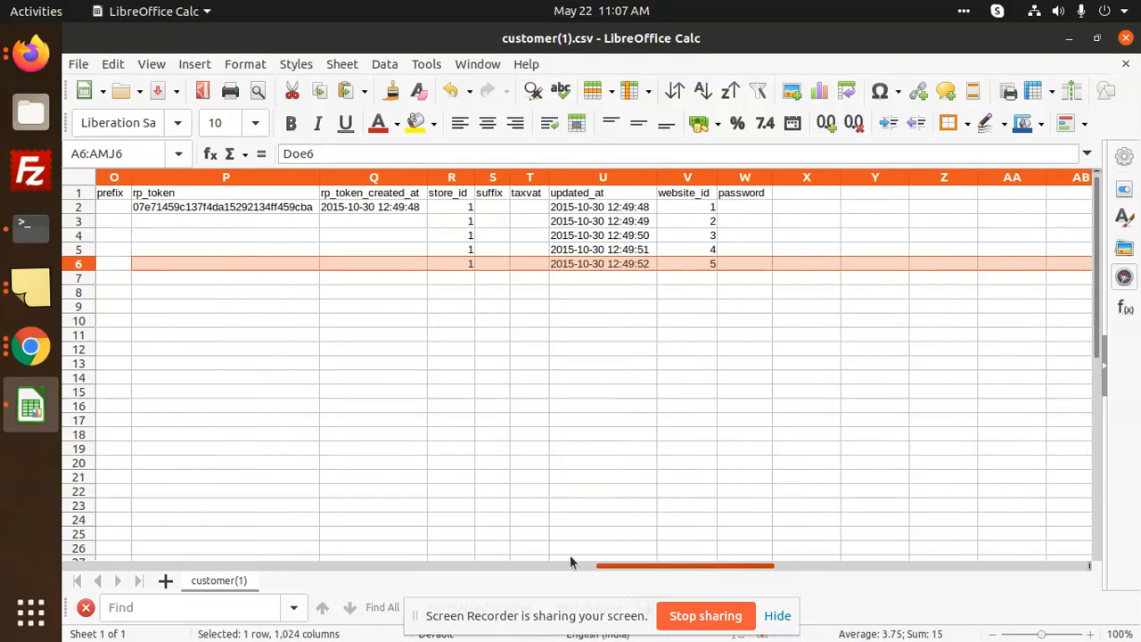
pyautogui.hscroll(-3)
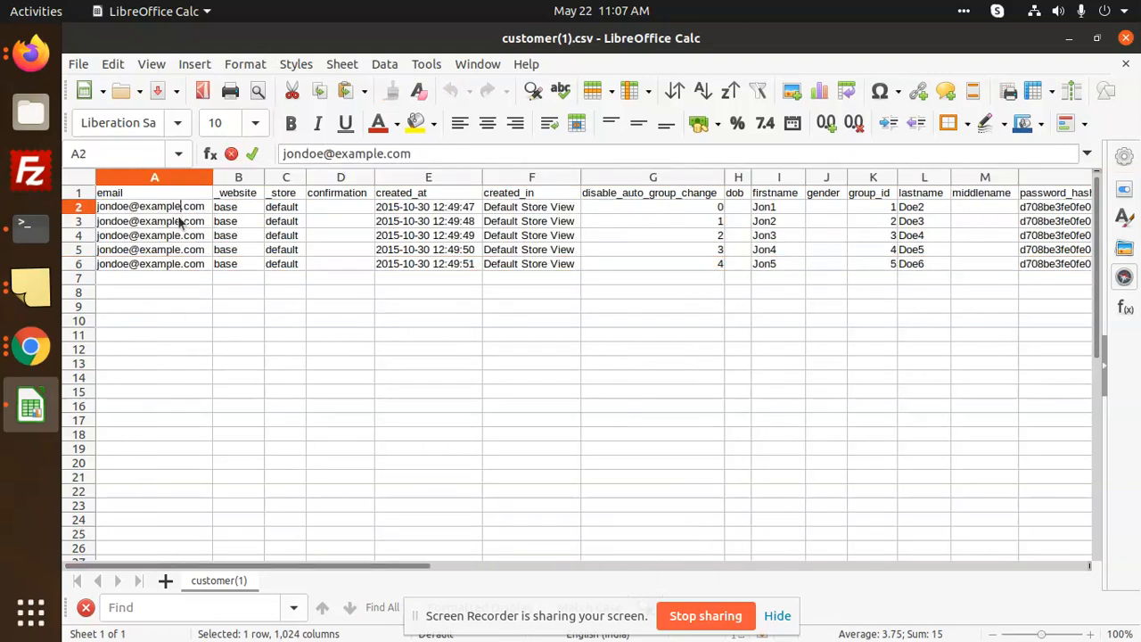
pyautogui.click(154, 234)
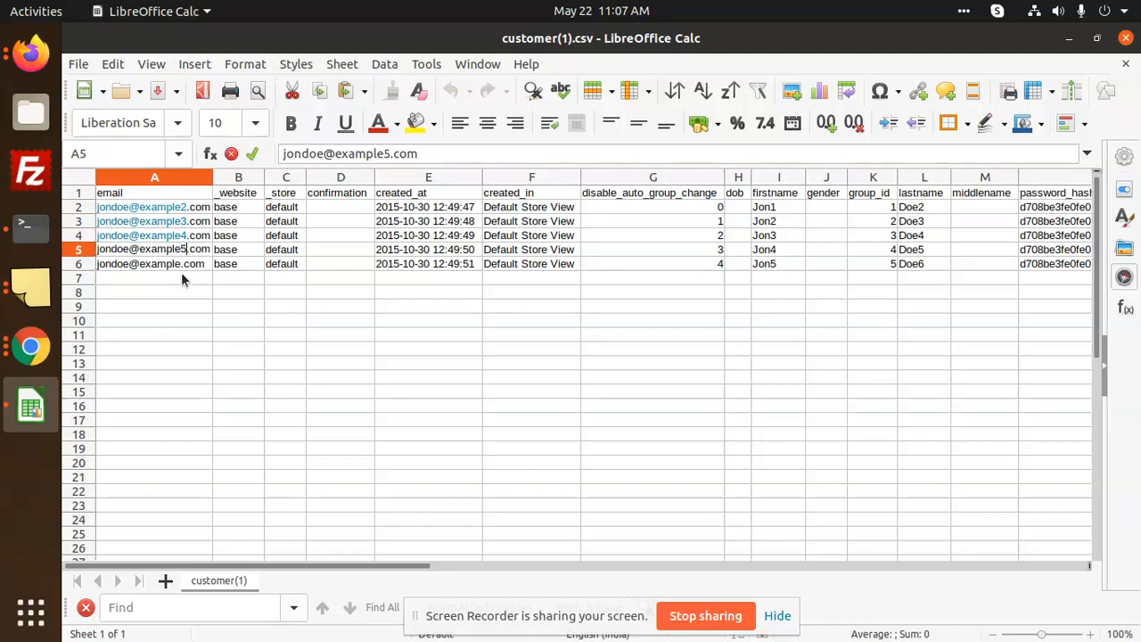
pyautogui.click(151, 263)
pyautogui.write('6')
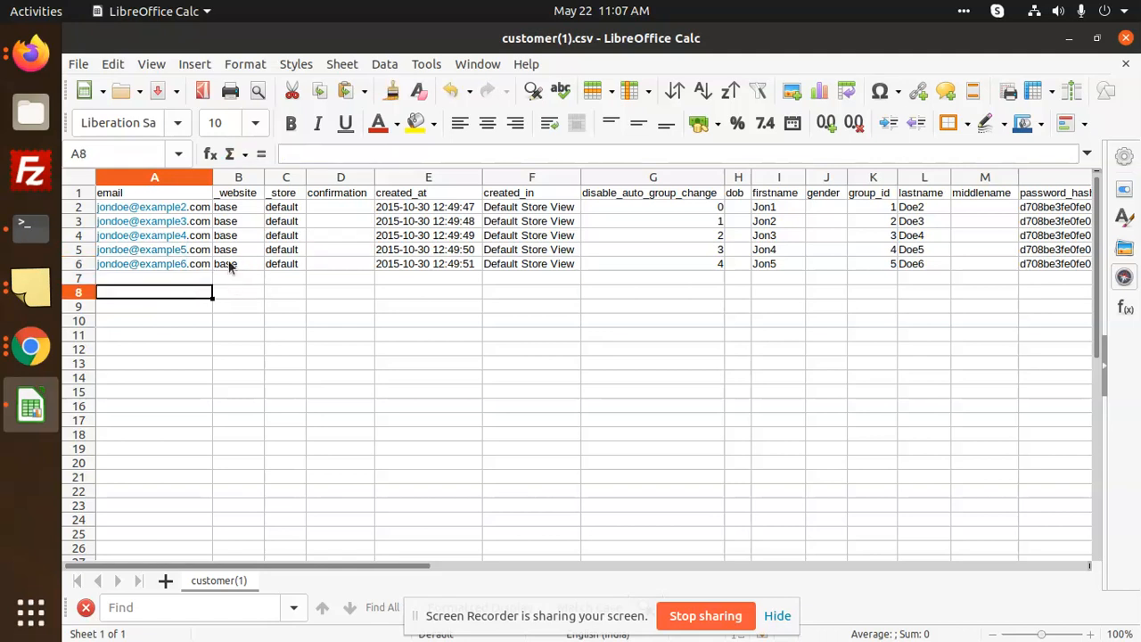
pyautogui.moveTo(482, 462)
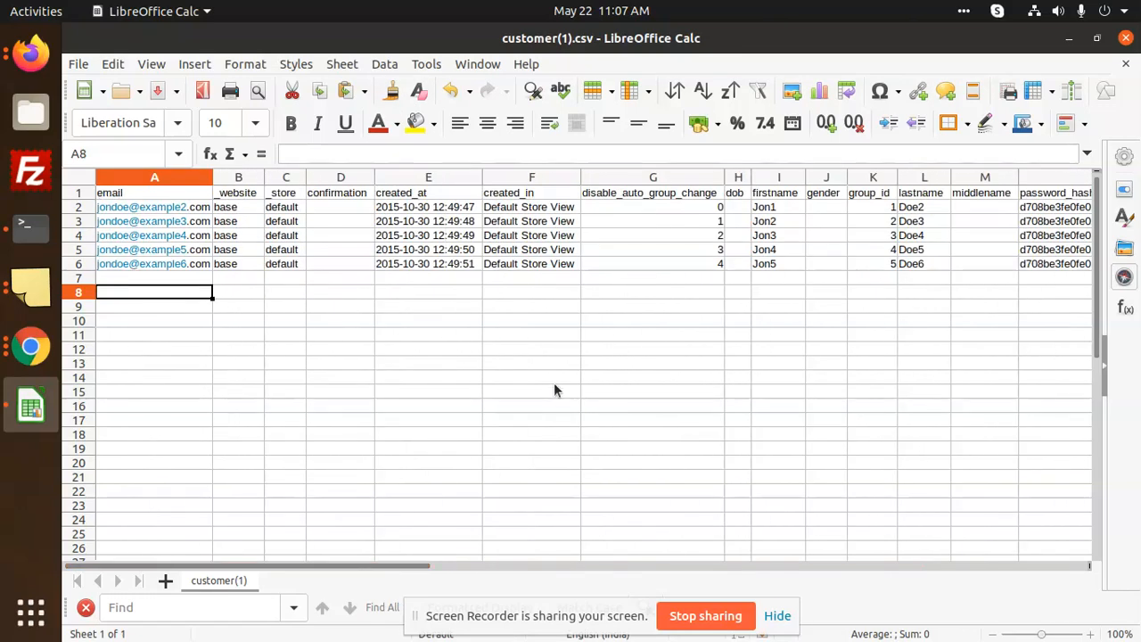
pyautogui.press('ctrl+s')
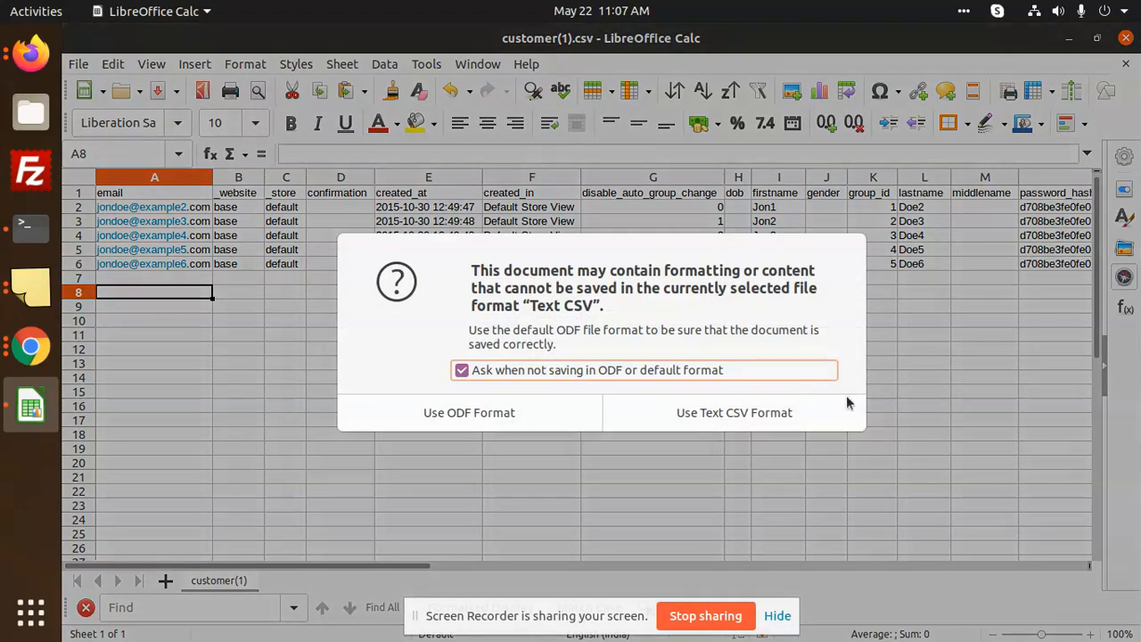
pyautogui.click(734, 412)
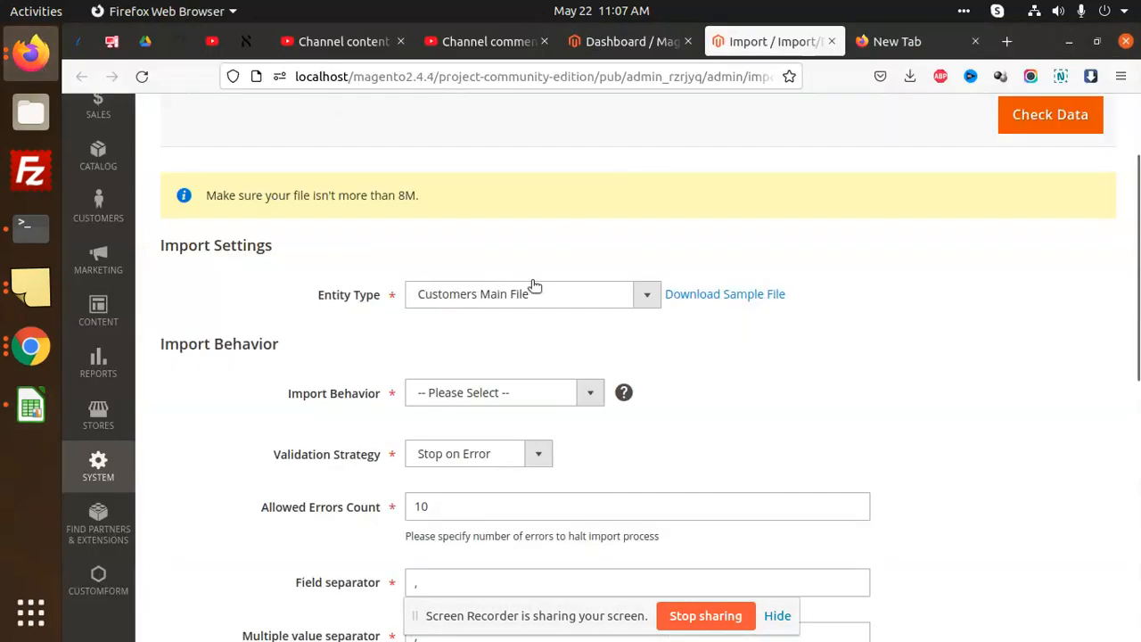
# Choose customer(1).csv as the File to Import on the Import form.
pyautogui.click(590, 392)
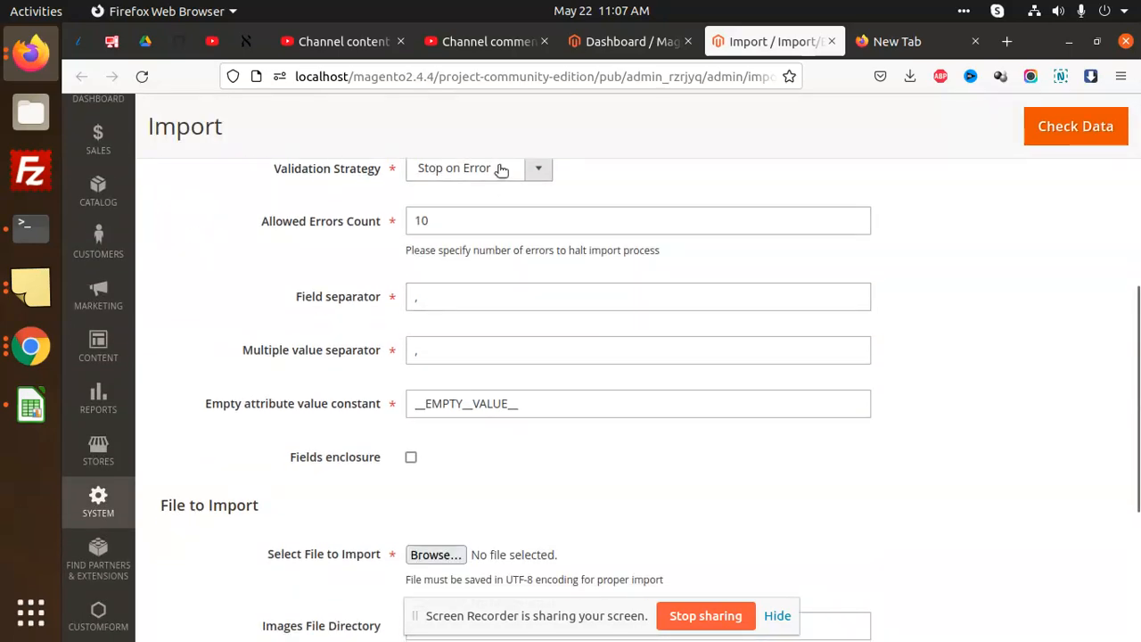
pyautogui.scroll(-3)
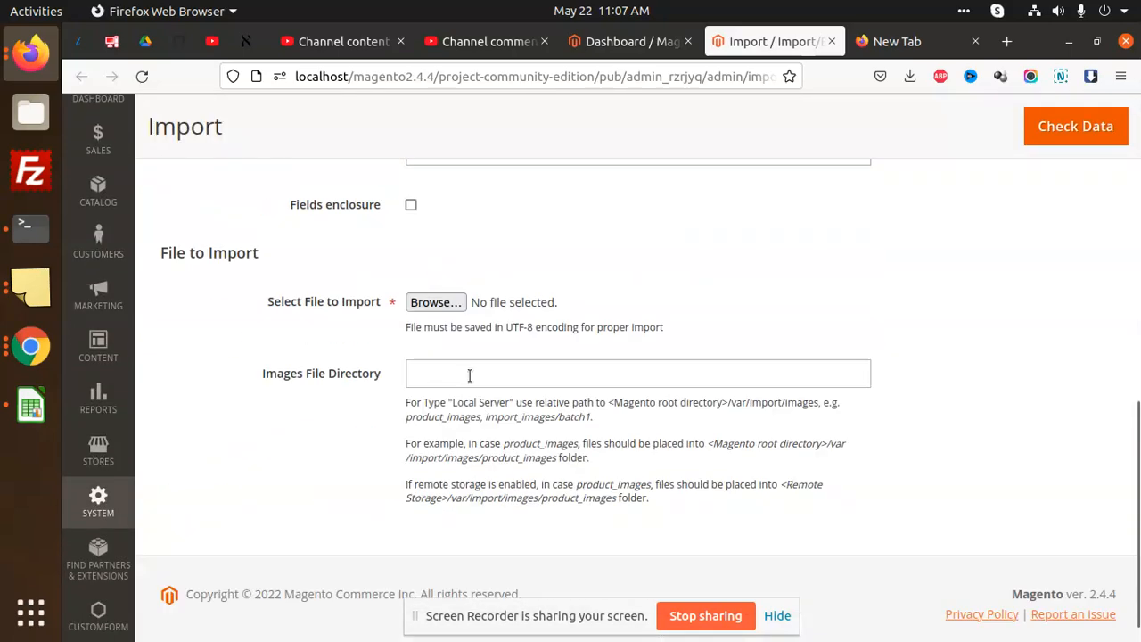
pyautogui.click(435, 302)
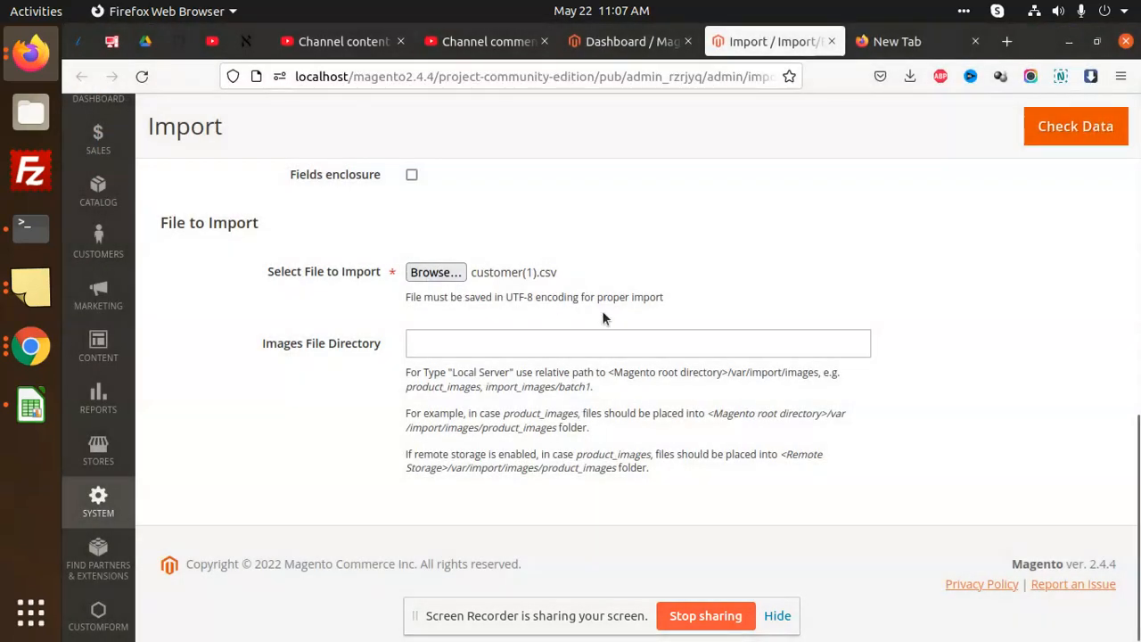
# Run Check Data with no errors, then Import to create the 5 customers.
pyautogui.click(1074, 125)
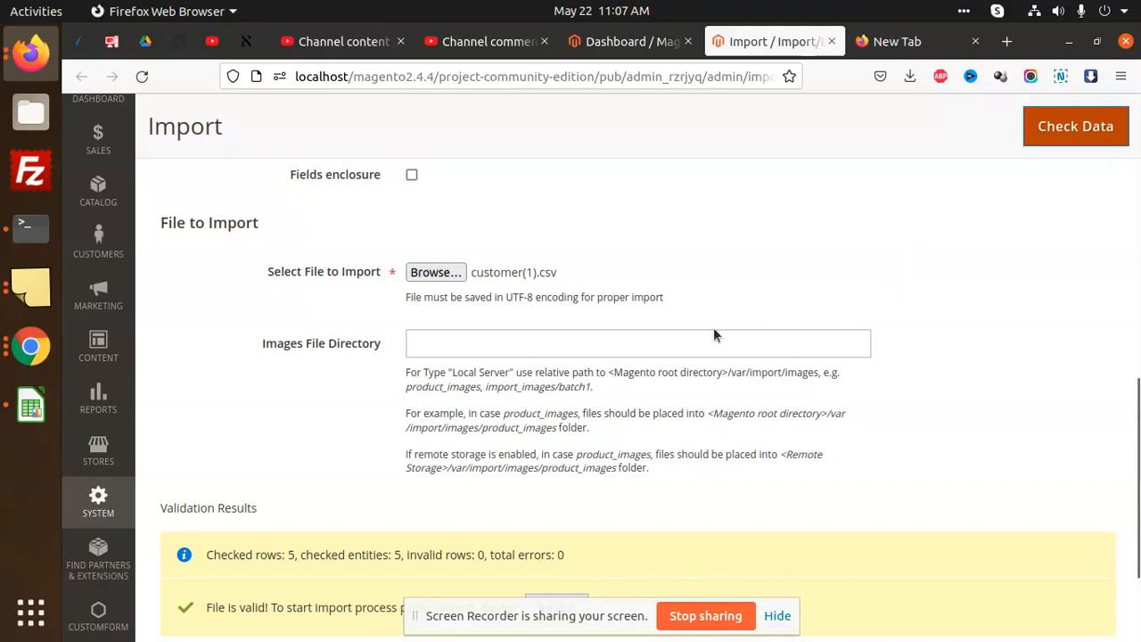
pyautogui.scroll(-3)
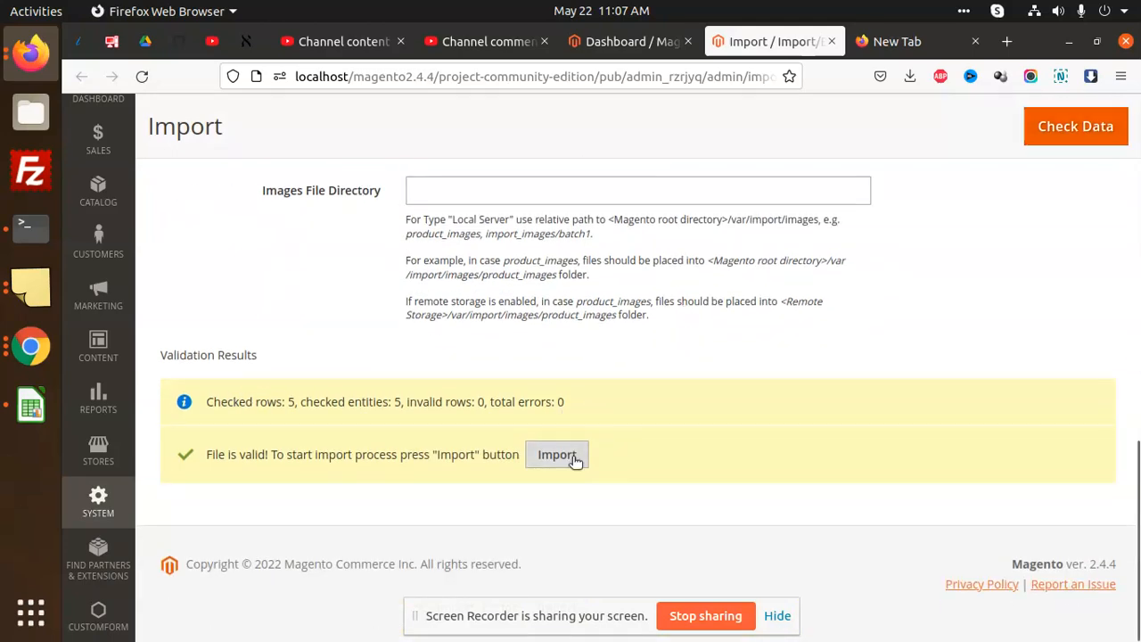
pyautogui.click(557, 455)
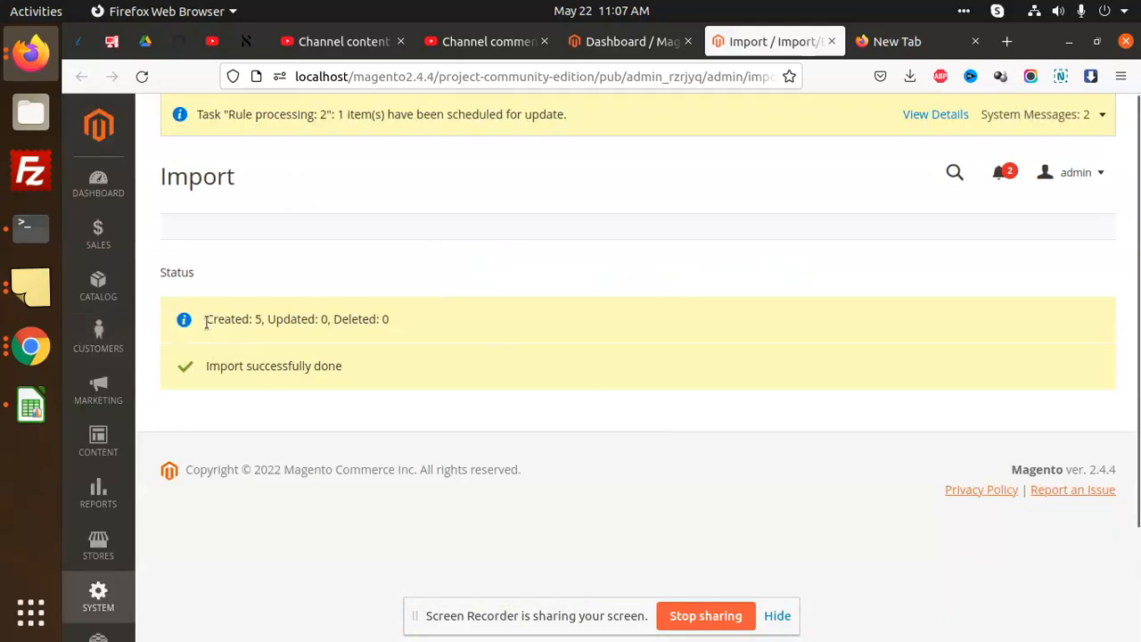
pyautogui.moveTo(98, 339)
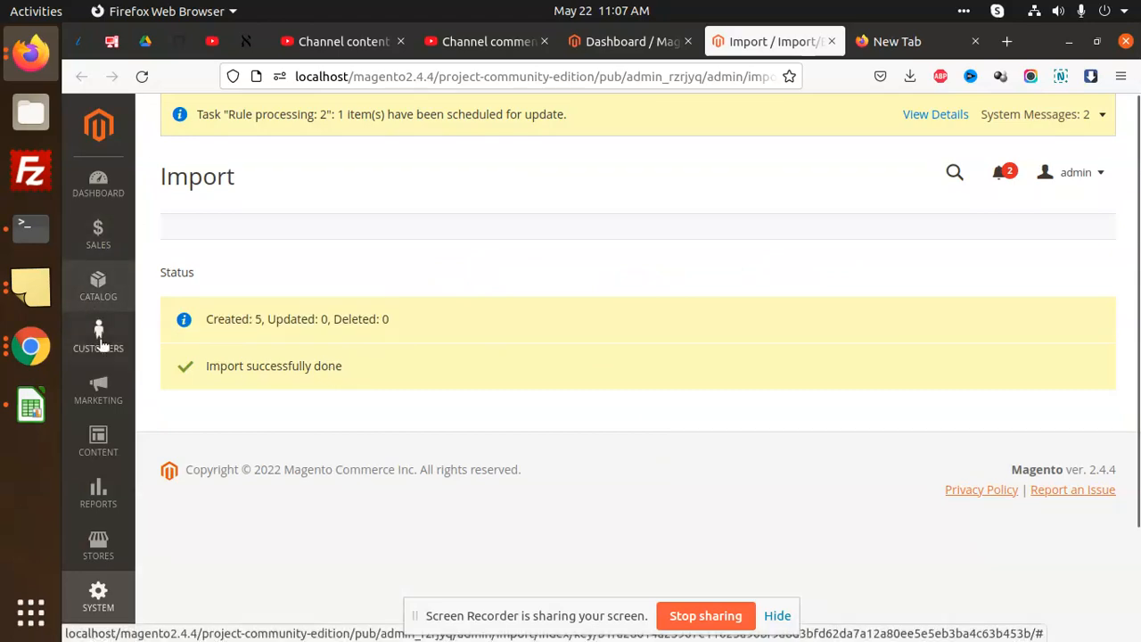
# View Customers > All Customers, still showing 4 records, then switch to the terminal.
pyautogui.click(99, 337)
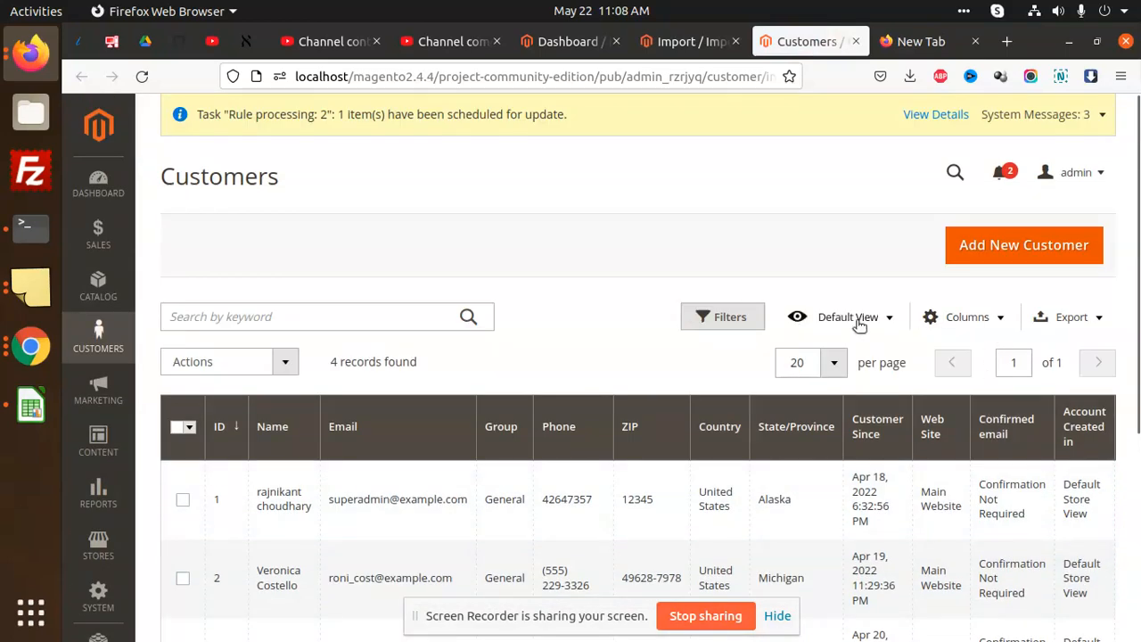
pyautogui.scroll(-3)
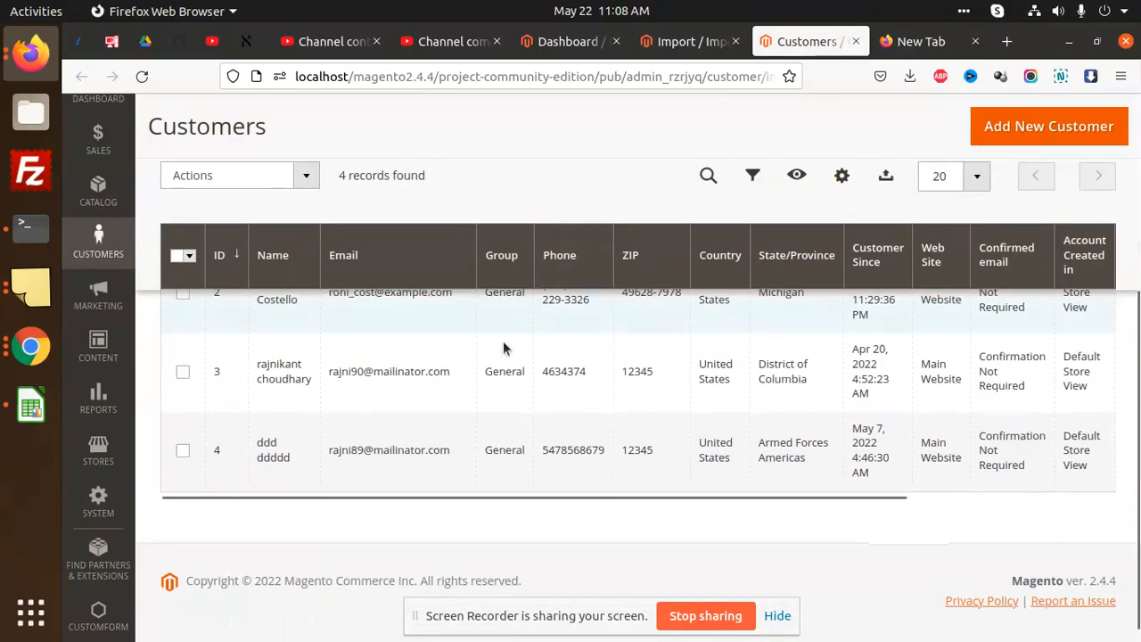
pyautogui.scroll(3)
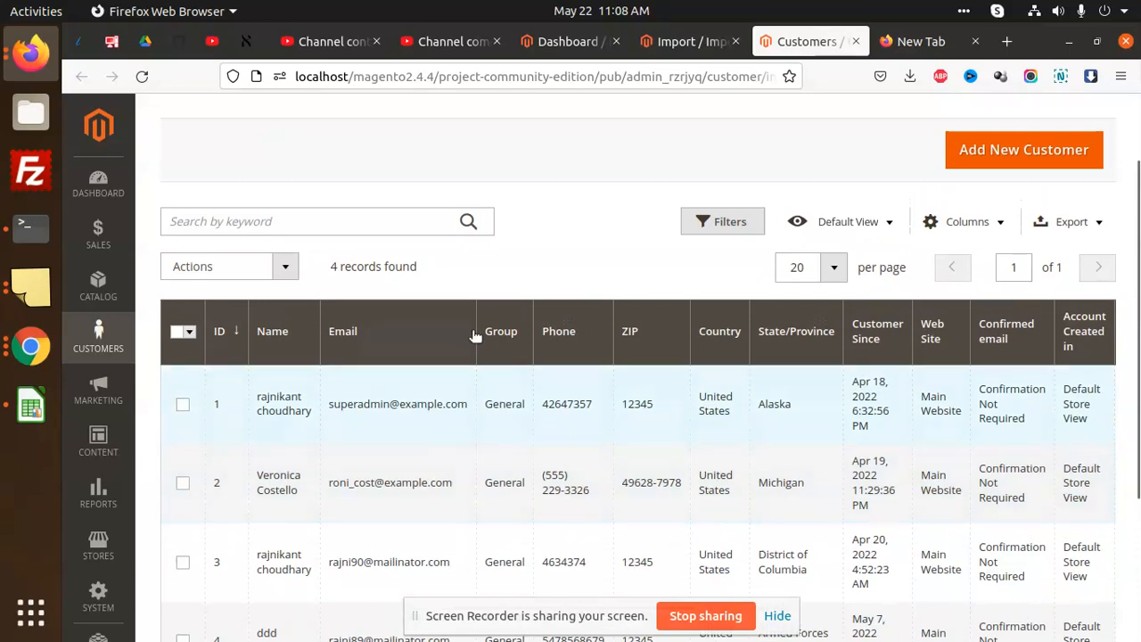
pyautogui.scroll(-3)
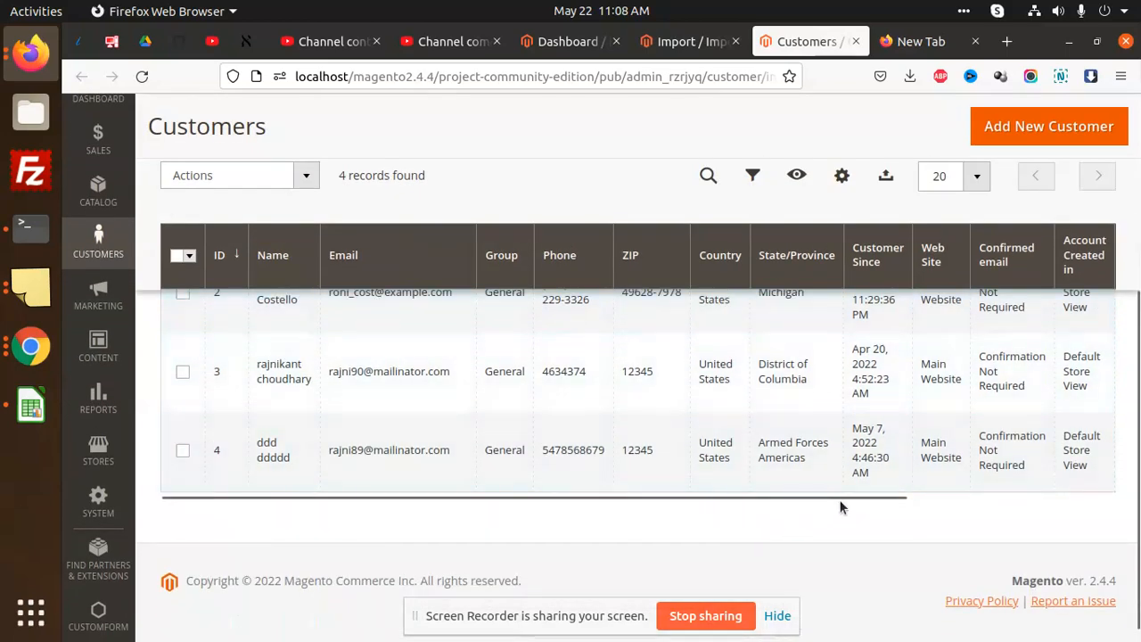
pyautogui.moveTo(764, 313)
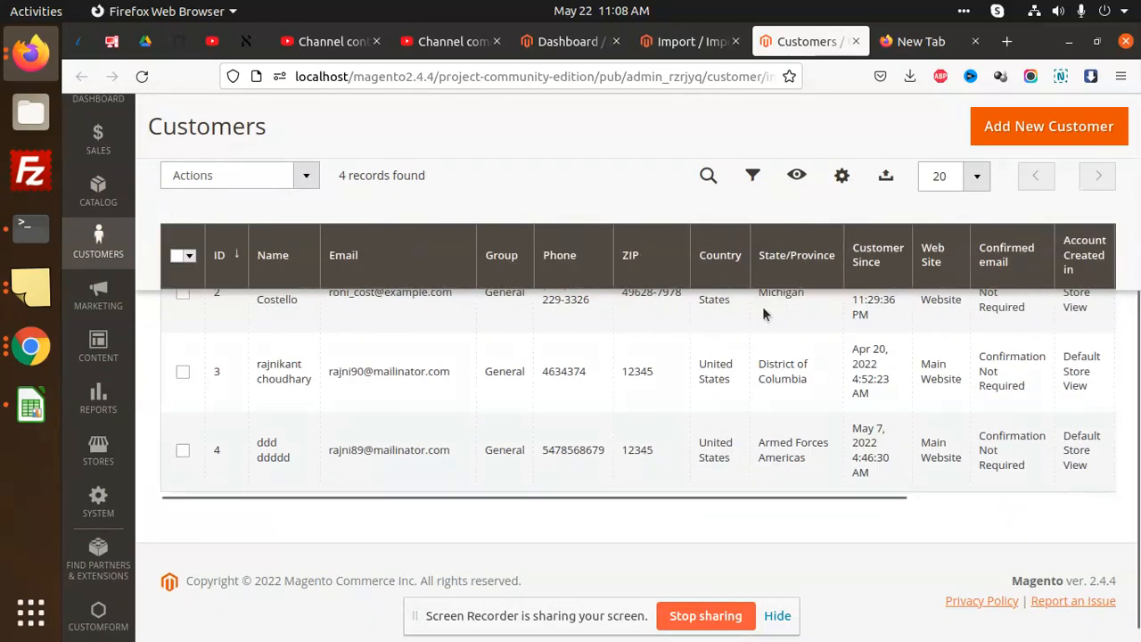
pyautogui.scroll(3)
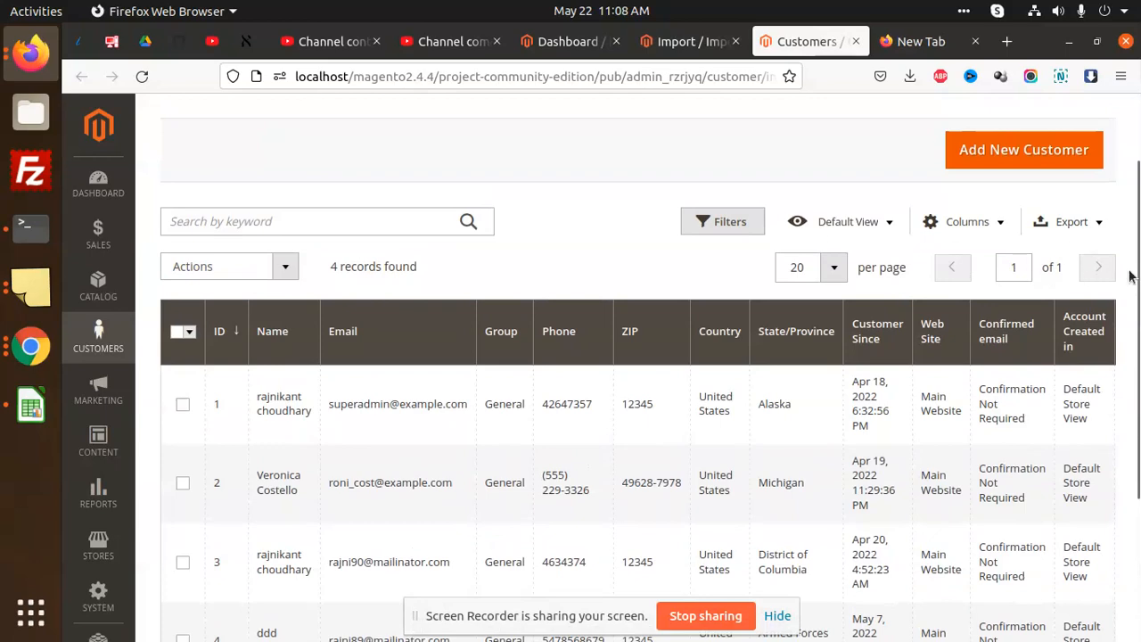
pyautogui.click(30, 228)
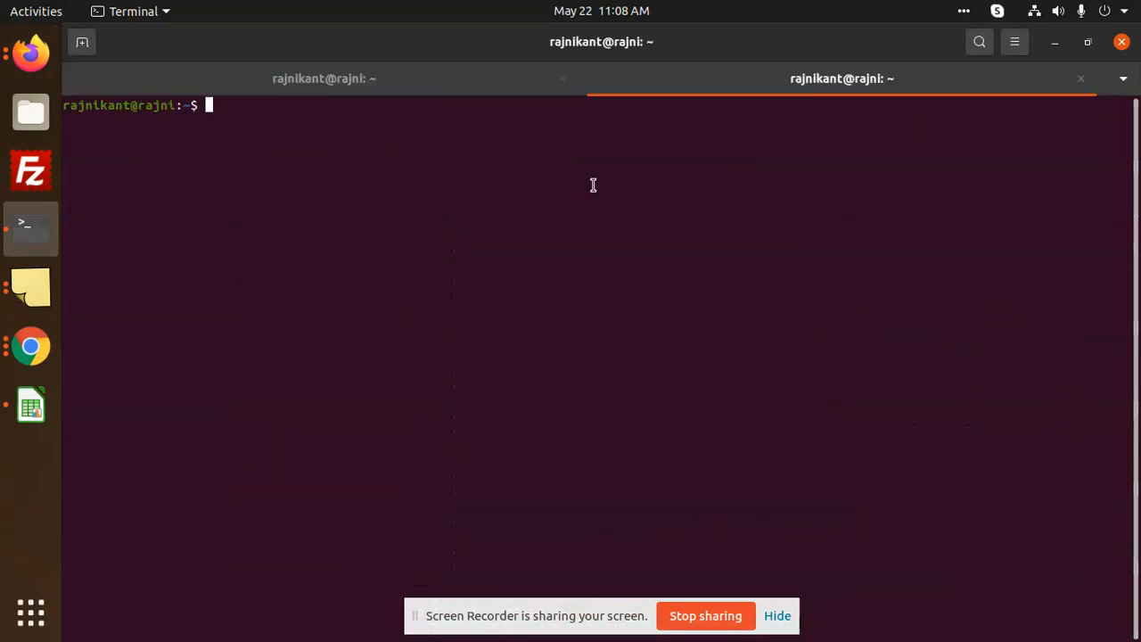
# Open a Terminal in the project-community-edition folder from Files and return to Firefox.
pyautogui.write('c')
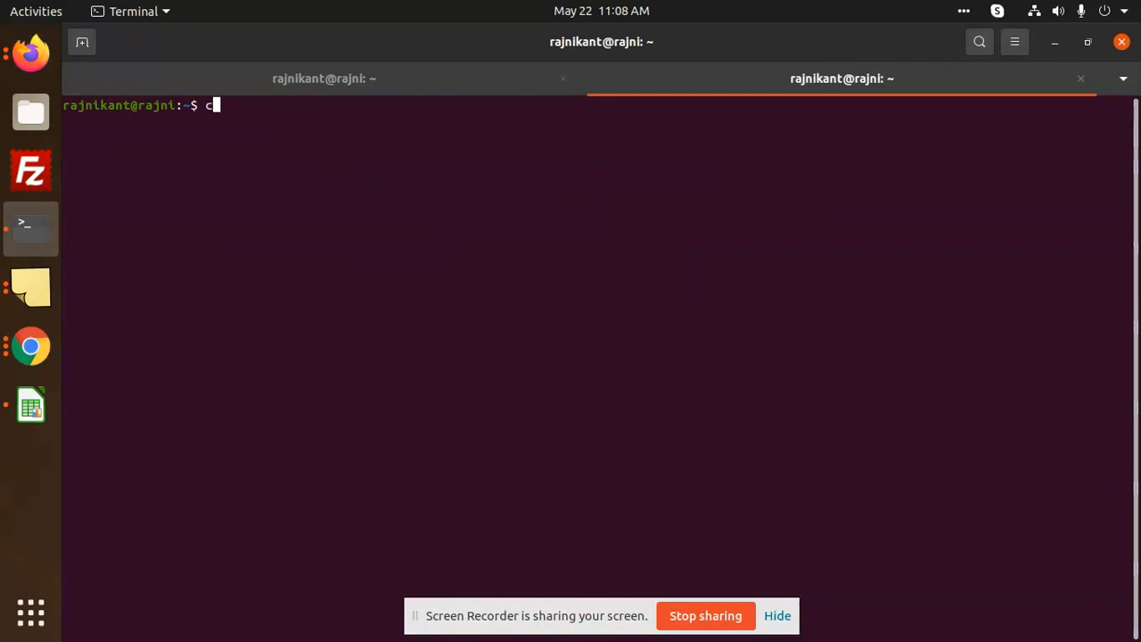
pyautogui.press('BackSpace')
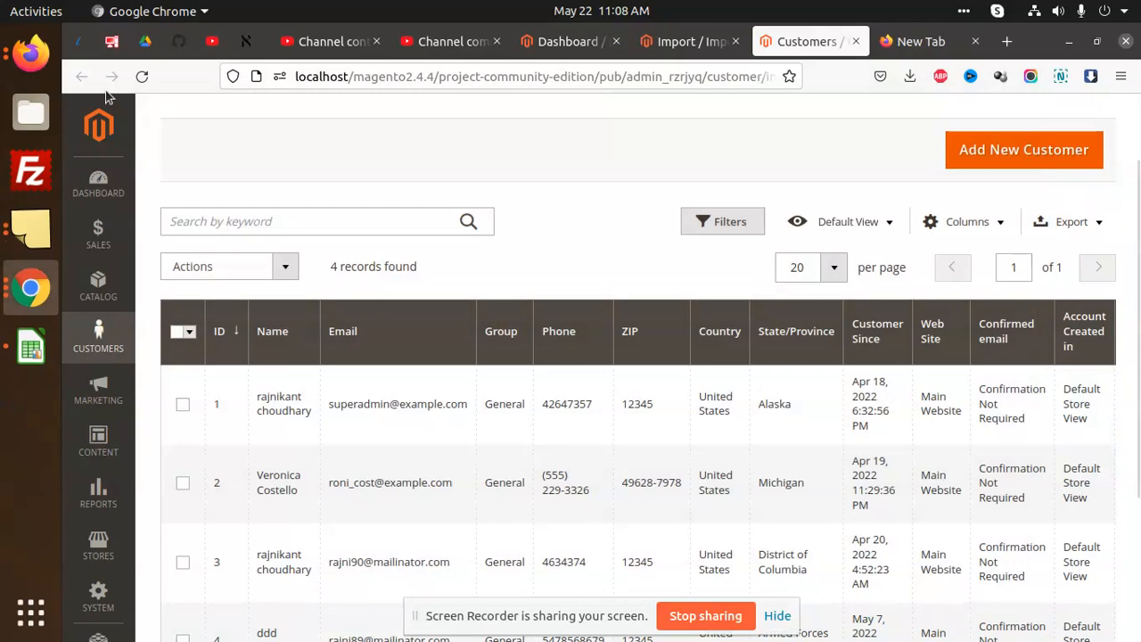
pyautogui.click(31, 112)
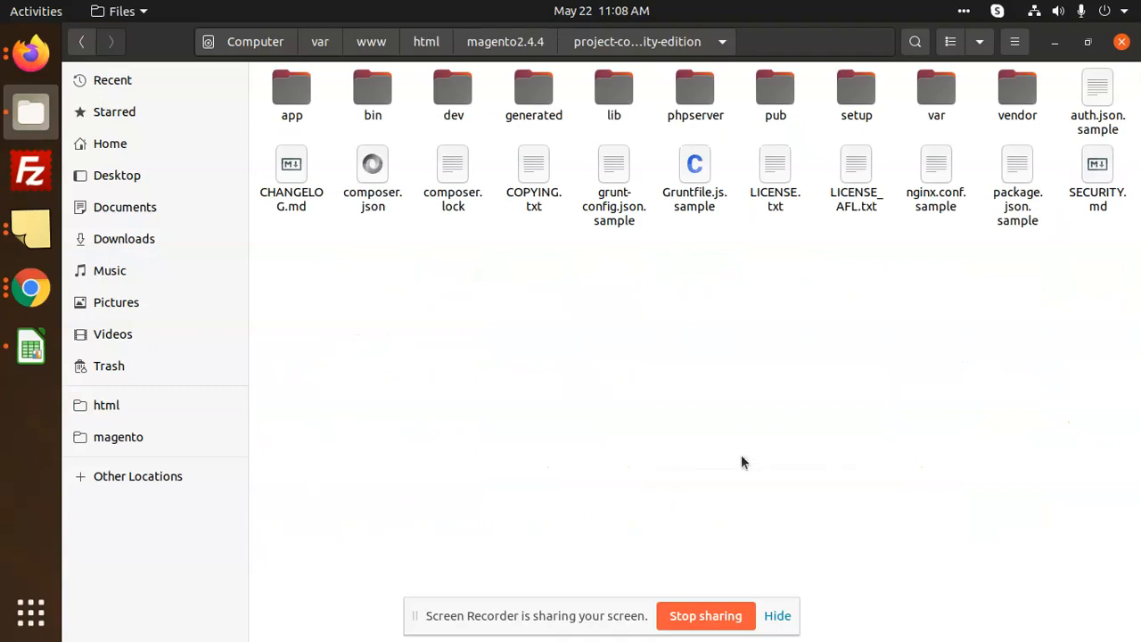
pyautogui.click(30, 403)
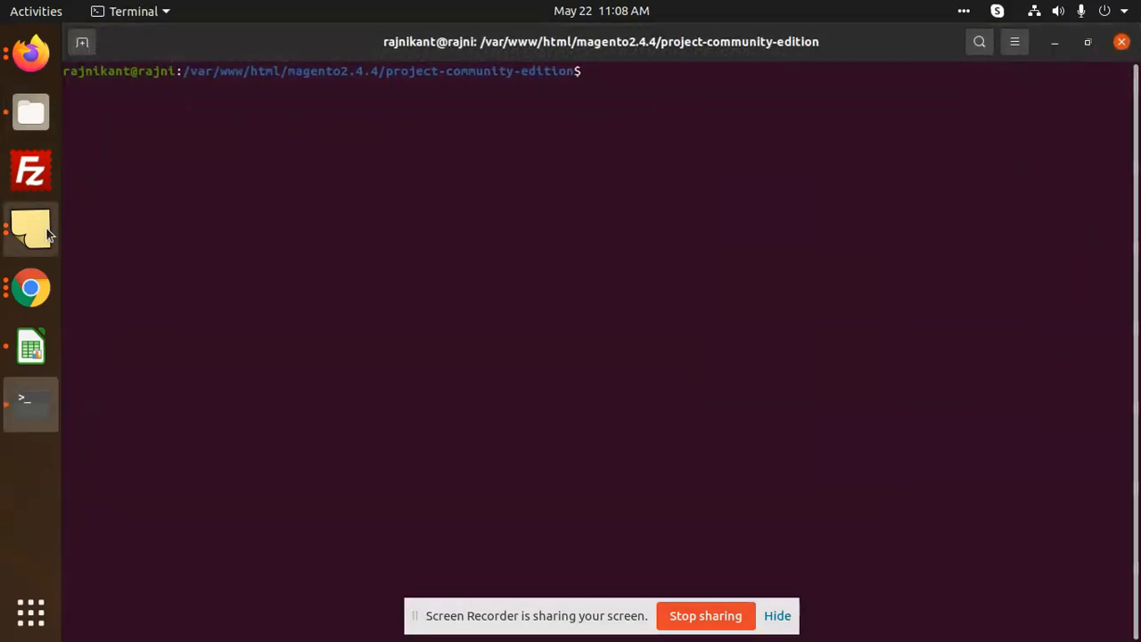
pyautogui.click(30, 229)
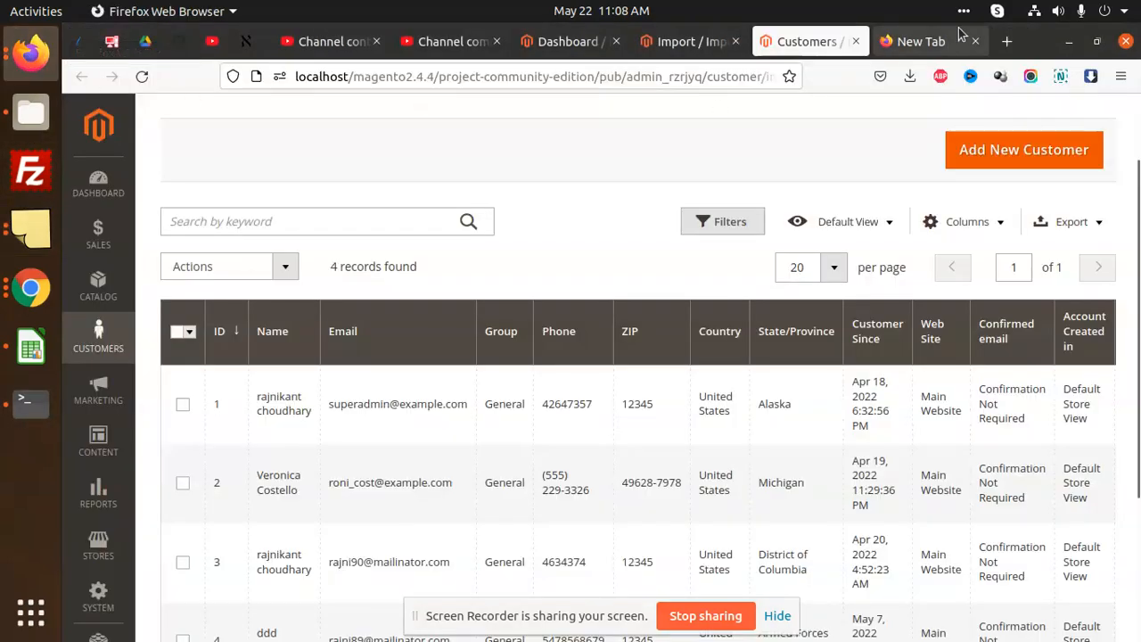
# Search 'magento 2 indexer' in a new tab and open the Mageplaza reindex guide.
pyautogui.click(921, 41)
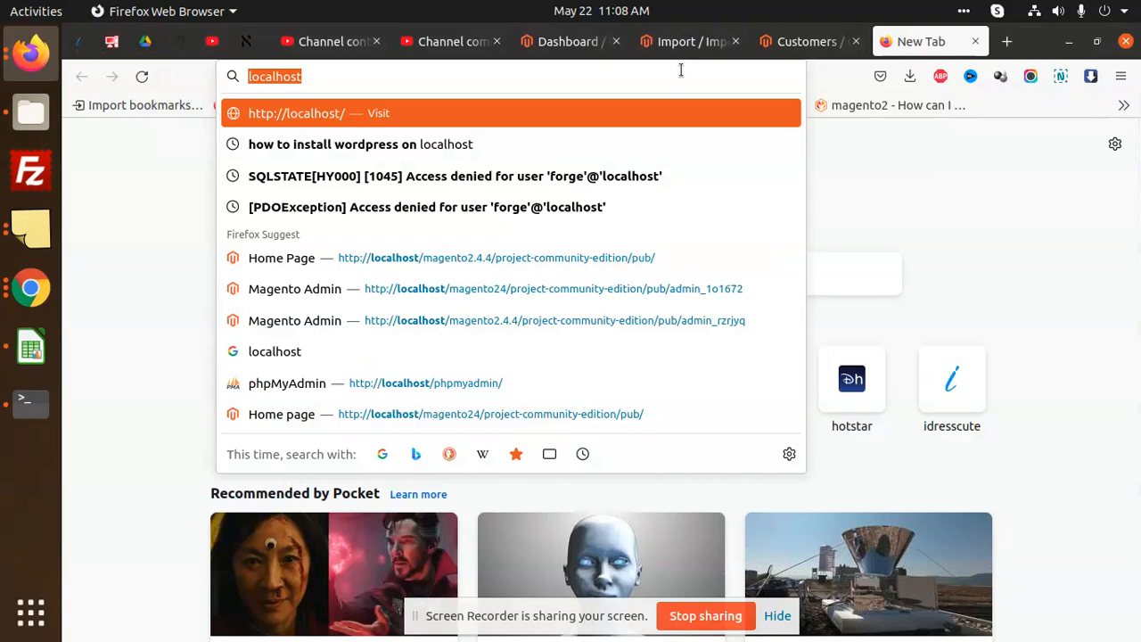
pyautogui.write('magento')
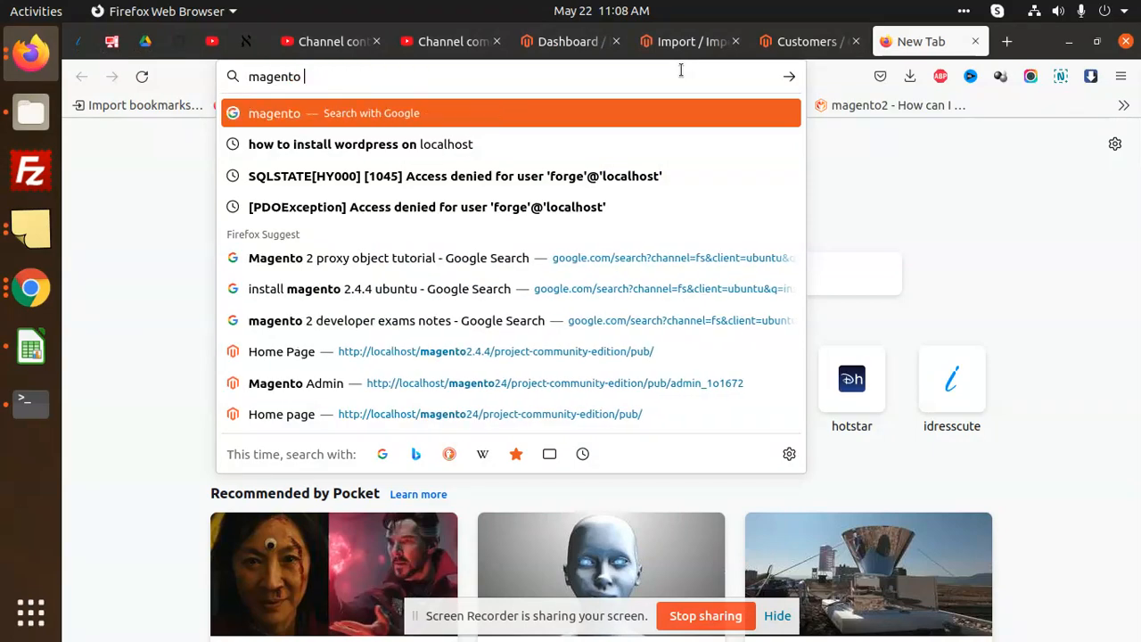
pyautogui.write('2 in')
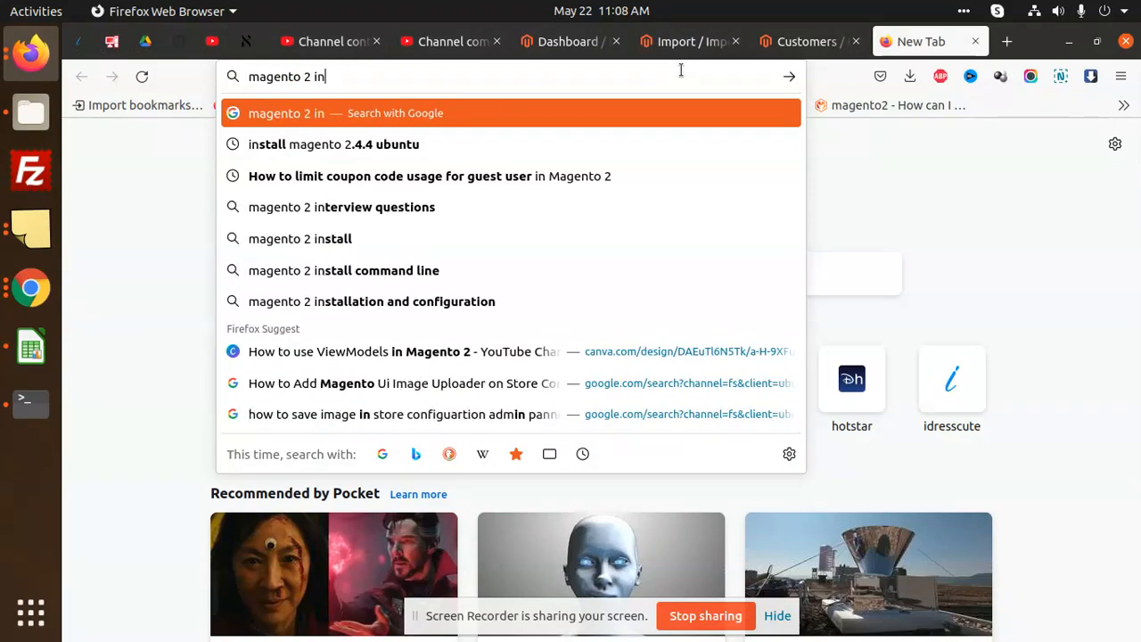
pyautogui.press('Return')
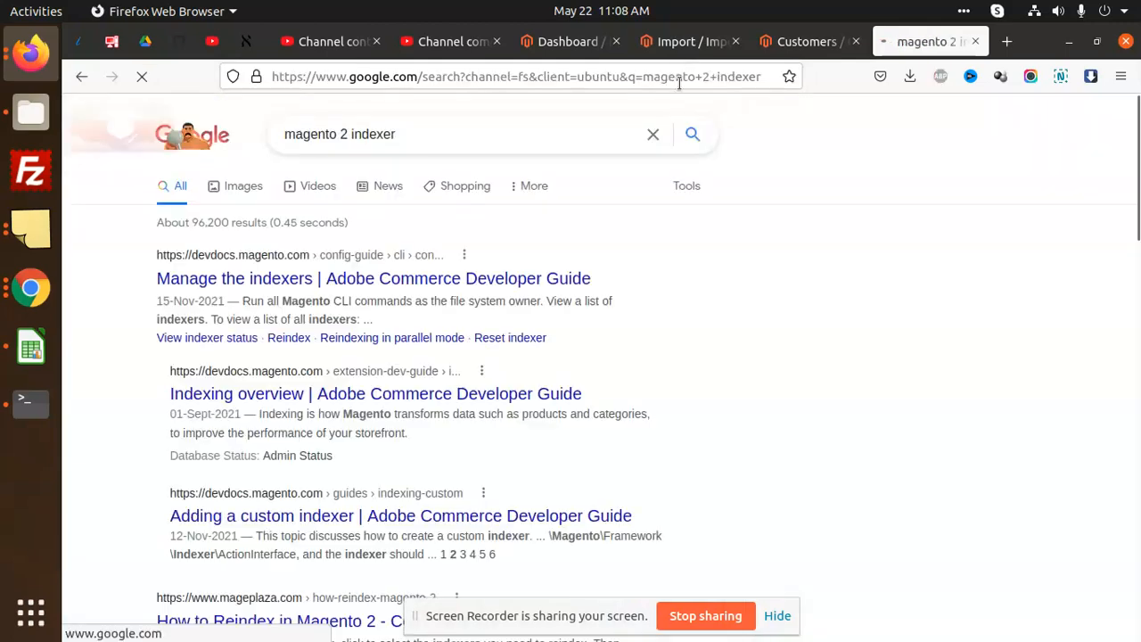
pyautogui.scroll(-3)
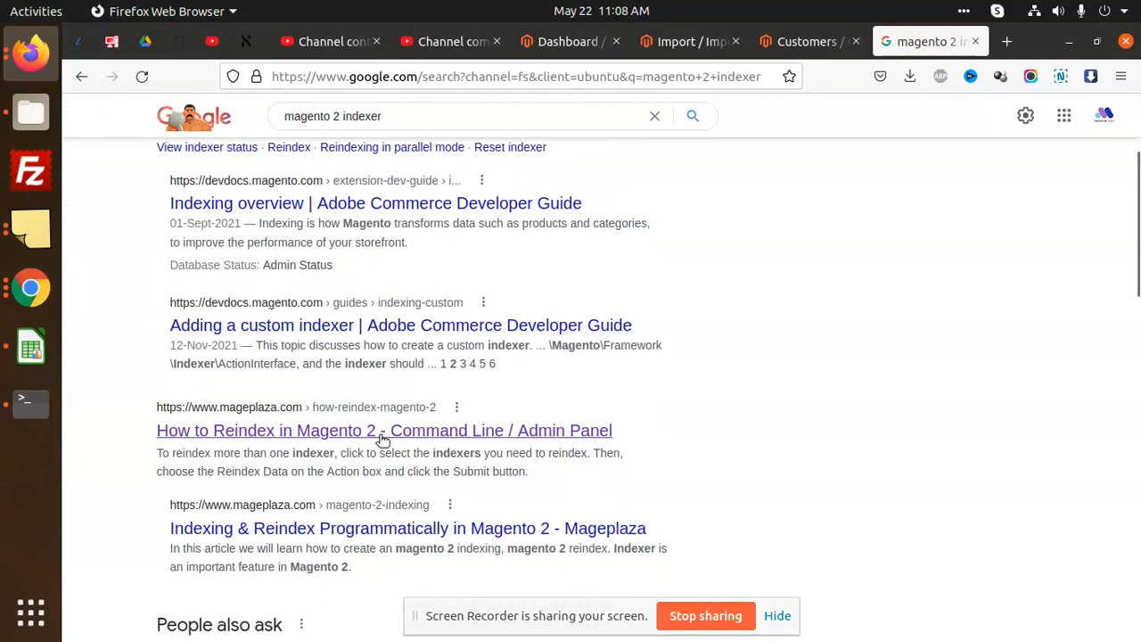
pyautogui.click(385, 429)
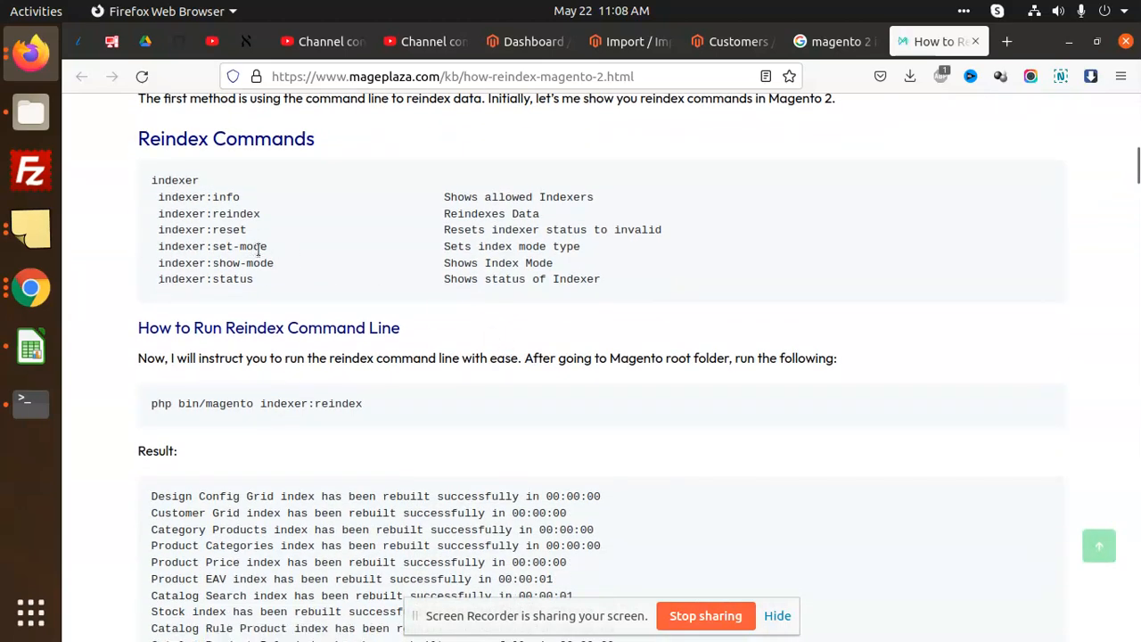
# Select the php bin/magento indexer:reindex command and go back to the terminal.
pyautogui.tripleClick(256, 403)
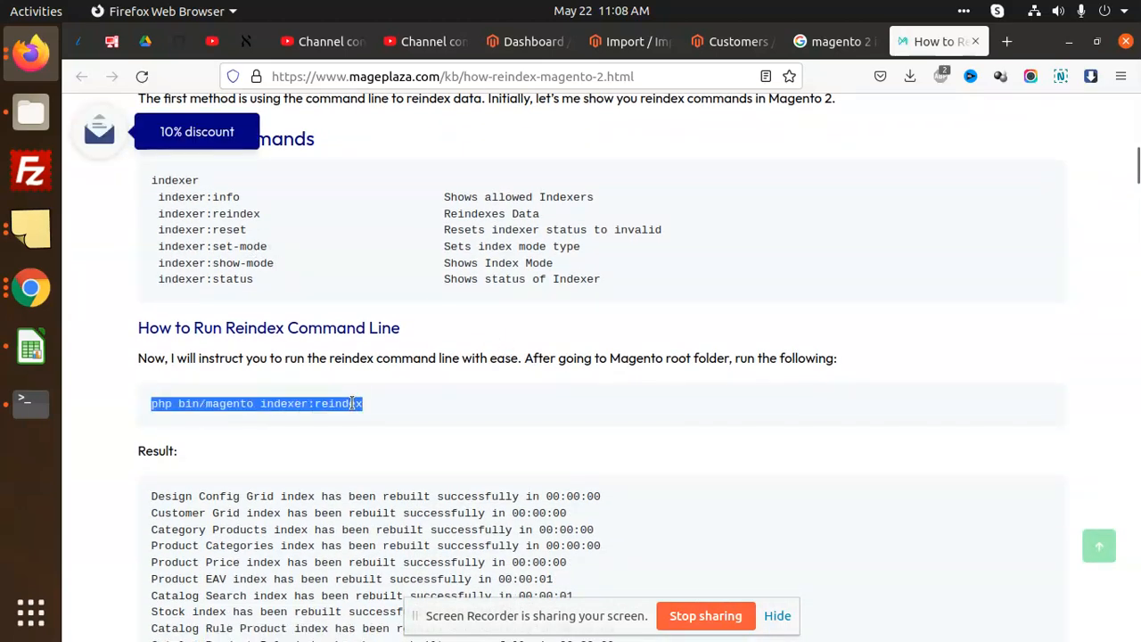
pyautogui.click(30, 403)
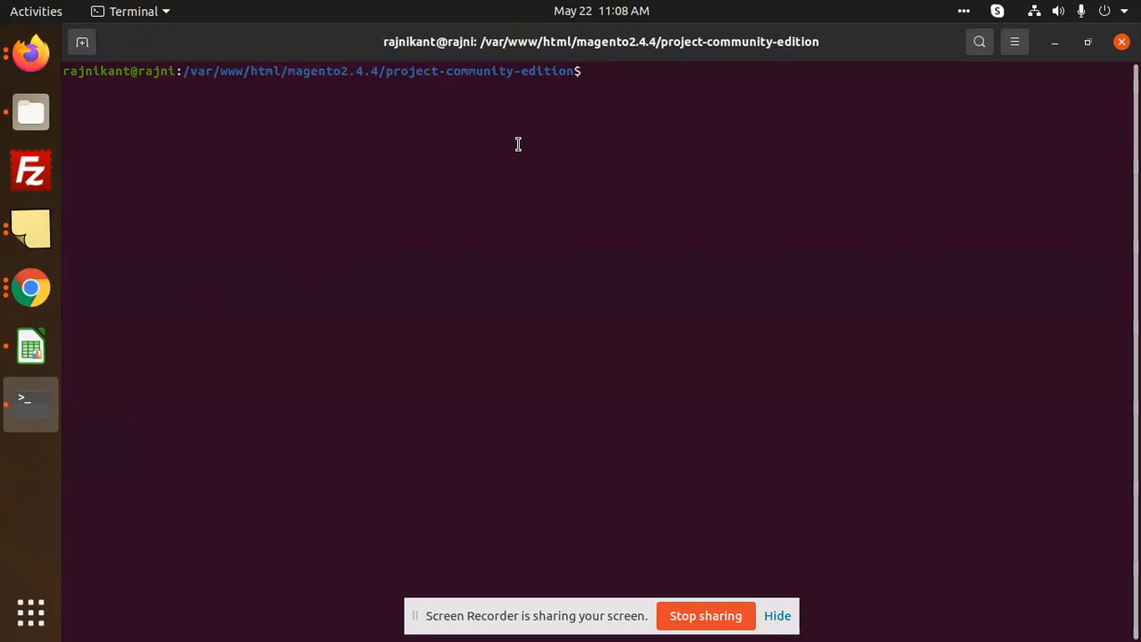
# Run sudo php bin/magento indexer:reindex and submit the sudo password.
pyautogui.write('sudo')
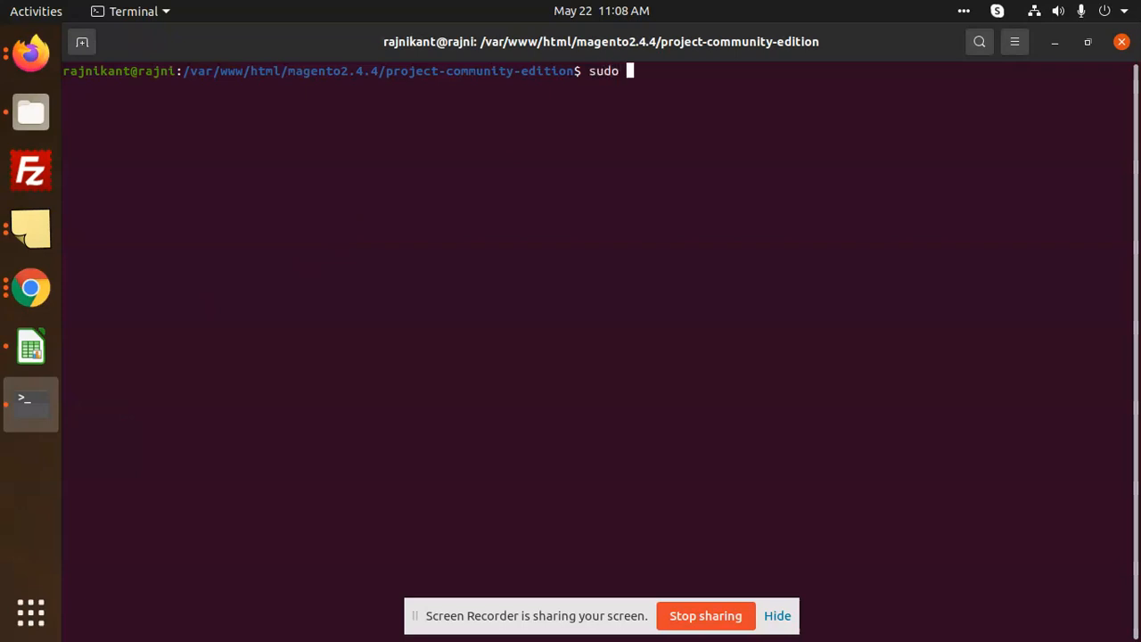
pyautogui.write('php bin/magento indexer:reindex')
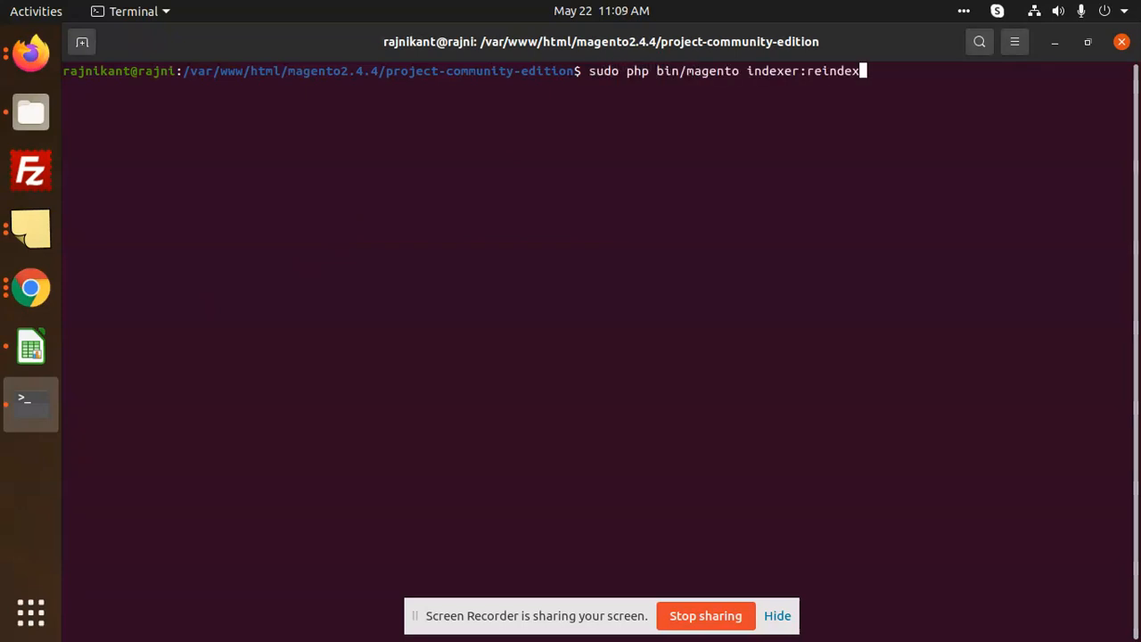
pyautogui.press('Return')
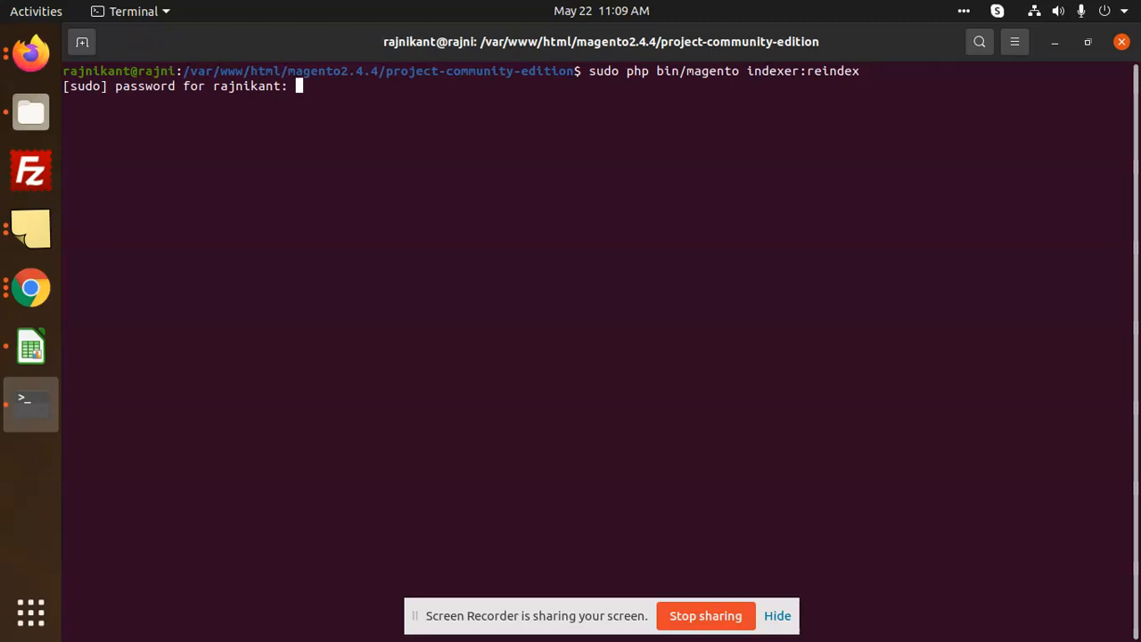
pyautogui.press('Return')
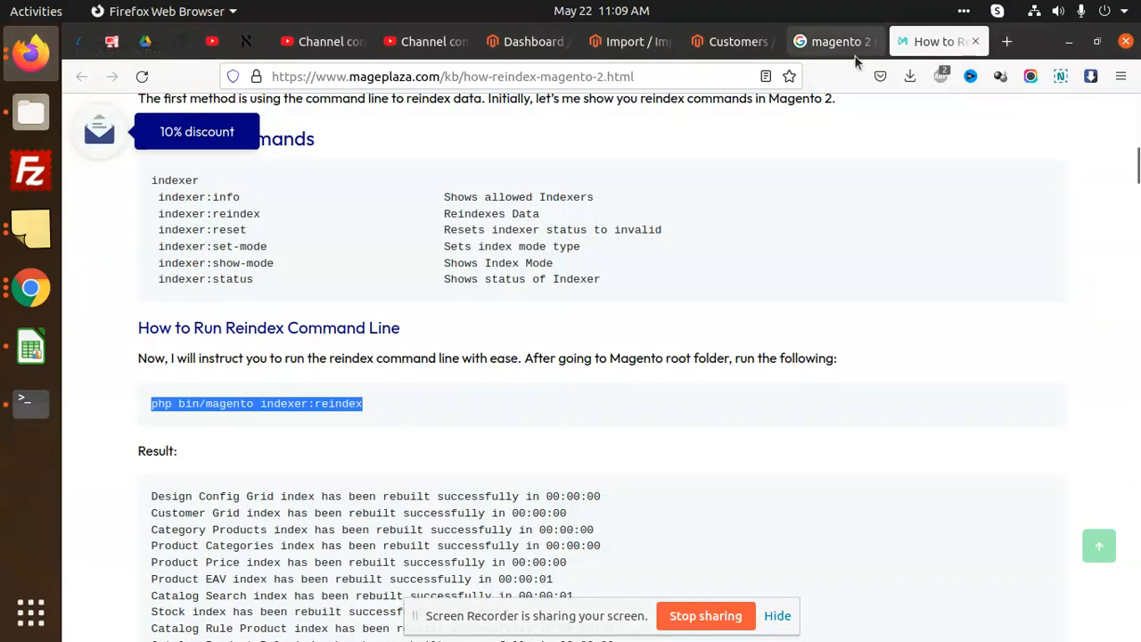
# Review the Customers grid listing 9 records, including imported Jon1 Doe2 through Jon5 Doe6.
pyautogui.click(733, 41)
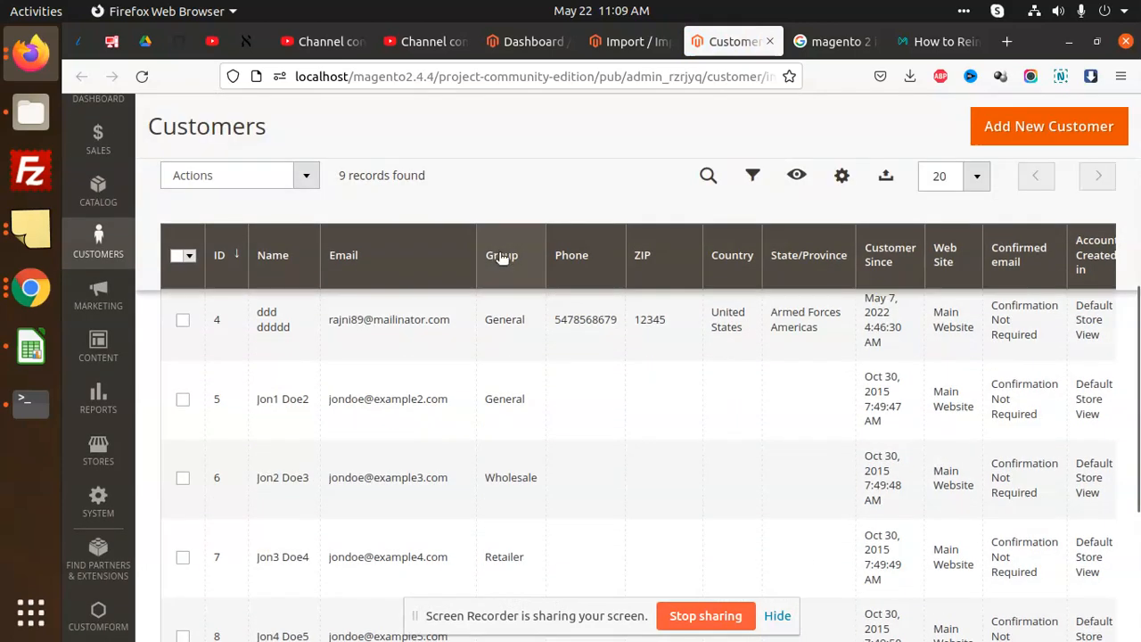
pyautogui.scroll(-3)
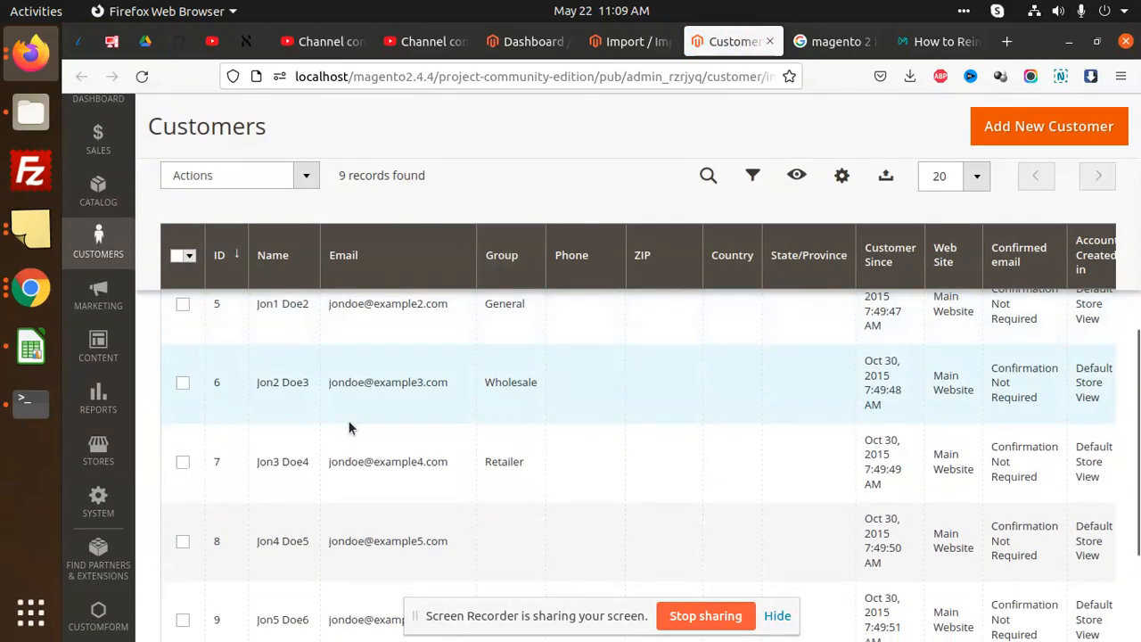
pyautogui.scroll(-3)
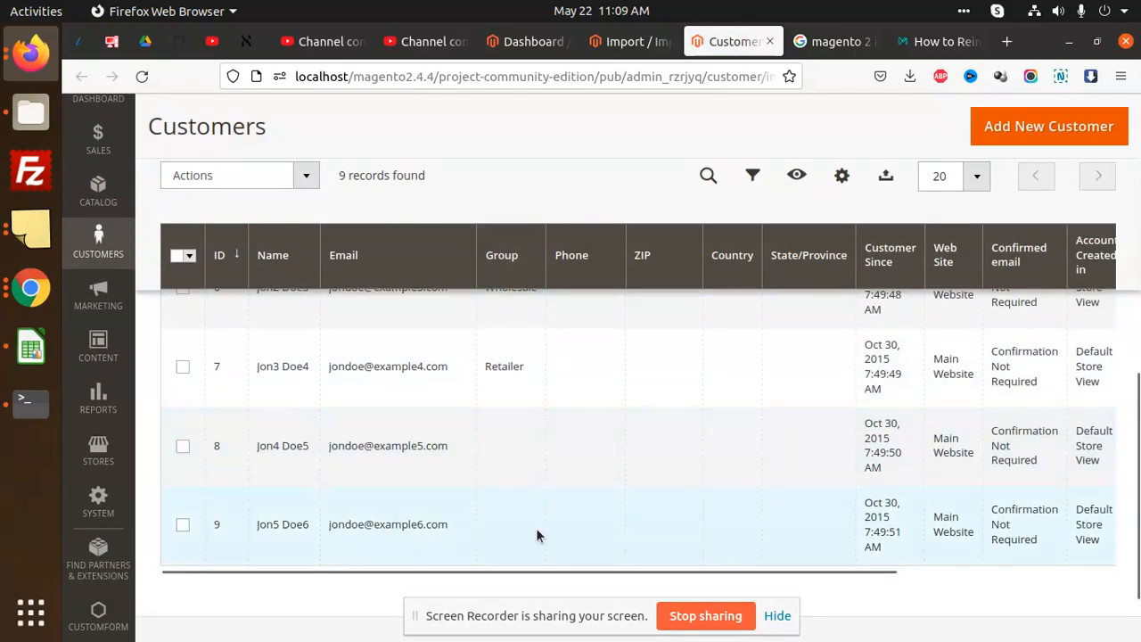
pyautogui.hscroll(3)
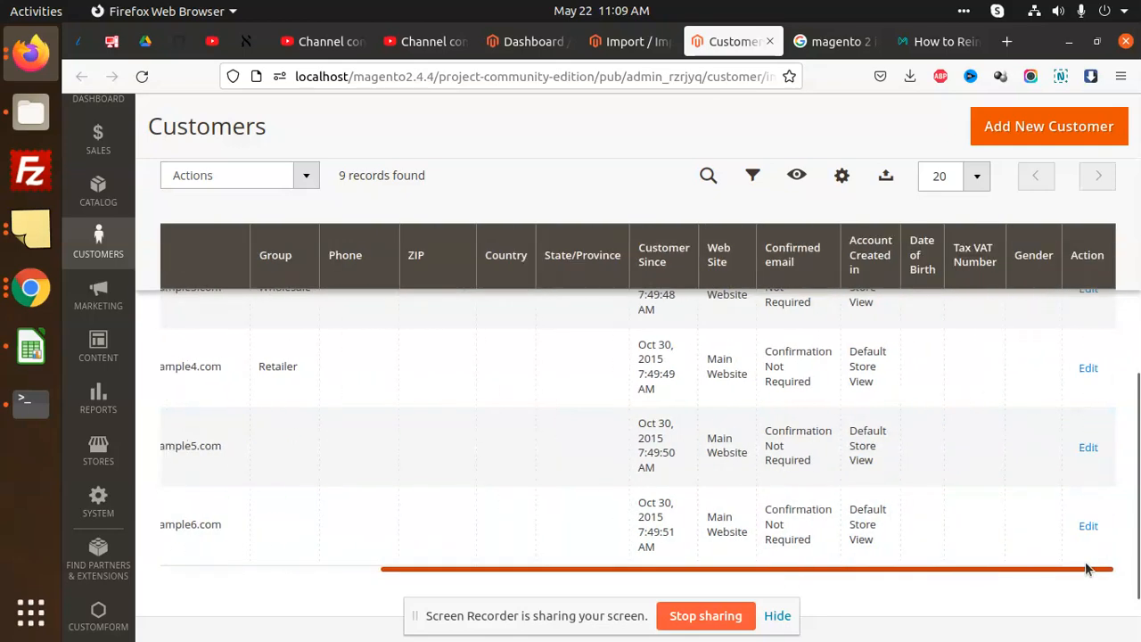
pyautogui.hscroll(-3)
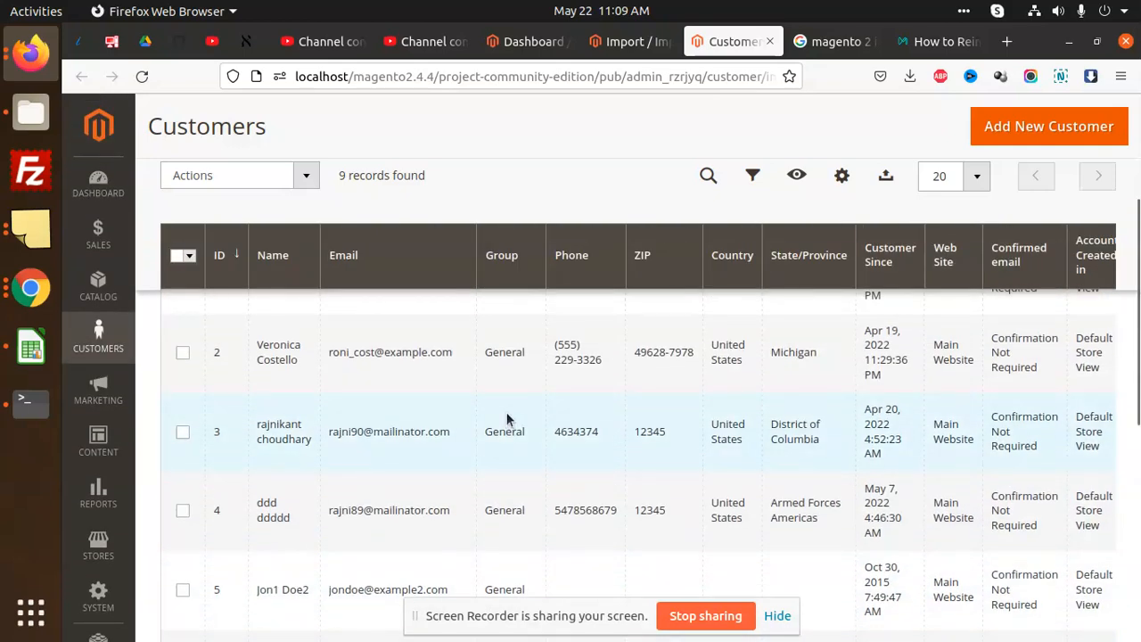
pyautogui.moveTo(526, 384)
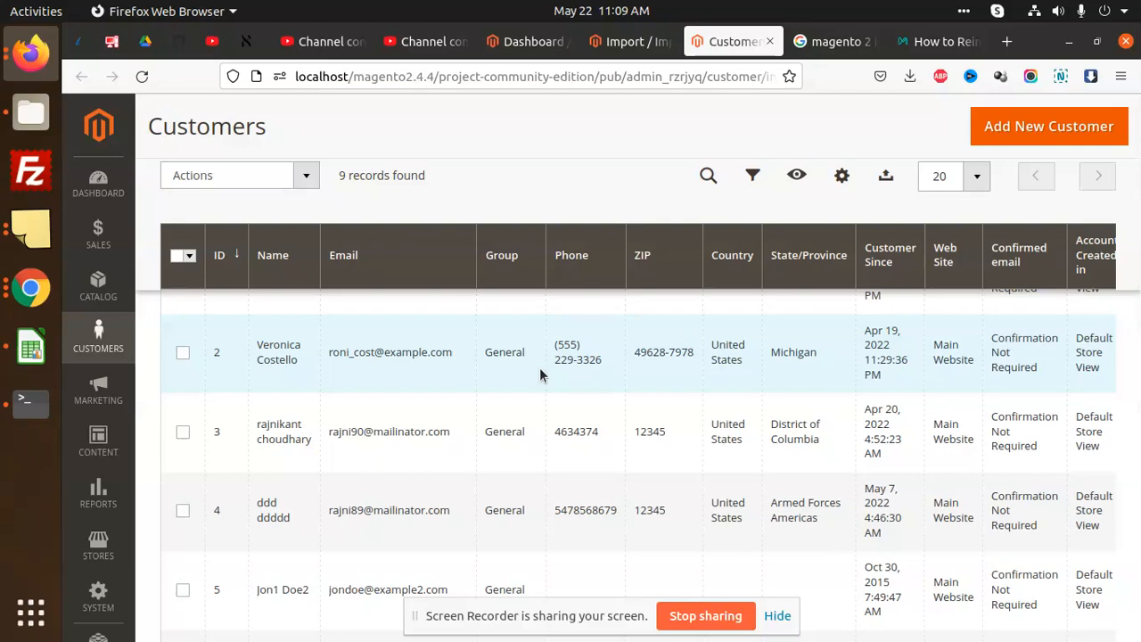
pyautogui.scroll(-3)
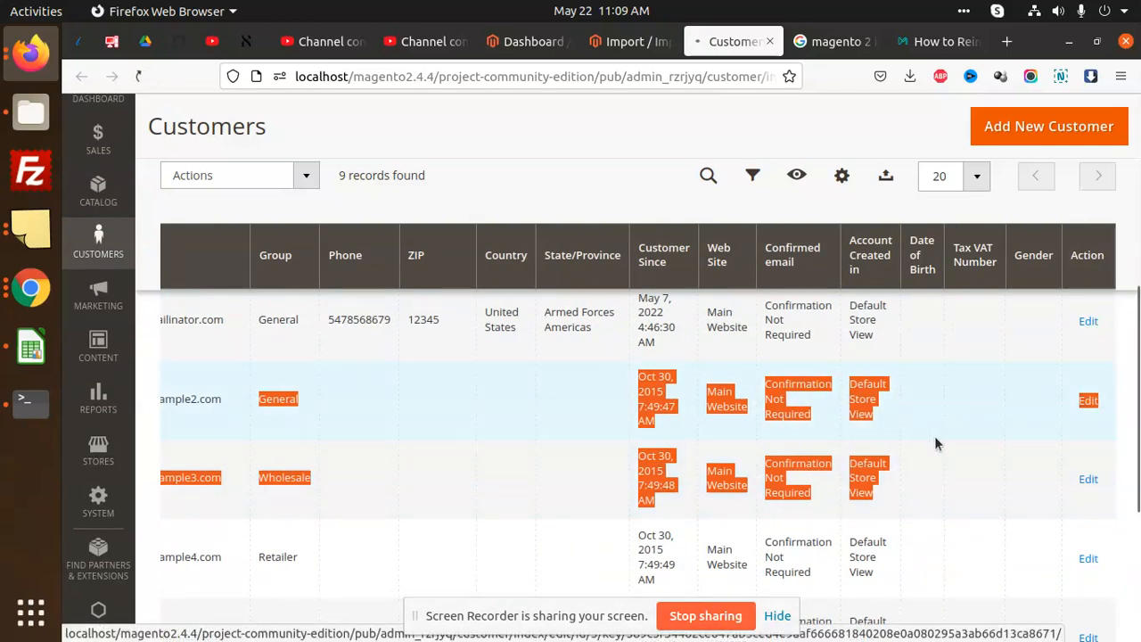
# View Jon1 Doe2's edit page, confirming the Default Billing Address section has no saved addresses.
pyautogui.click(1088, 400)
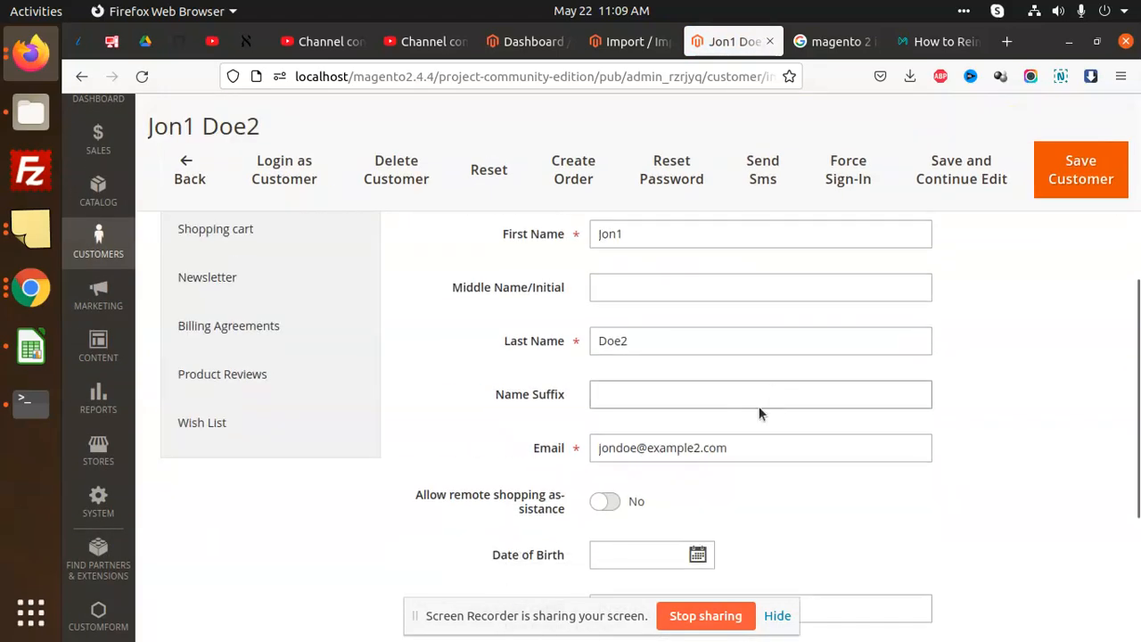
pyautogui.scroll(3)
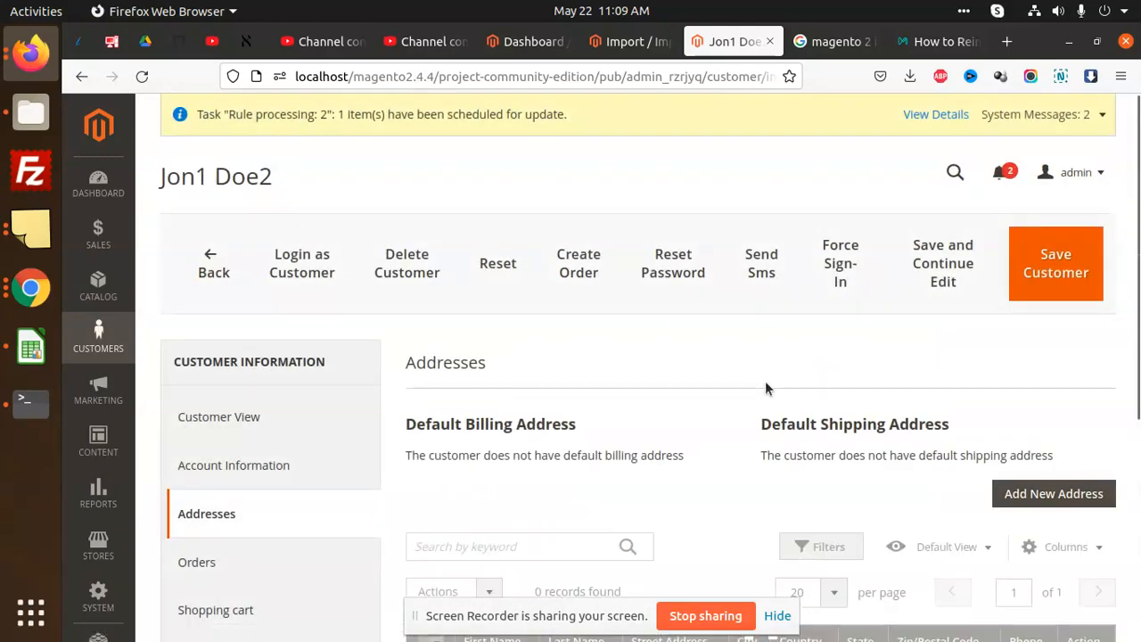
pyautogui.scroll(-3)
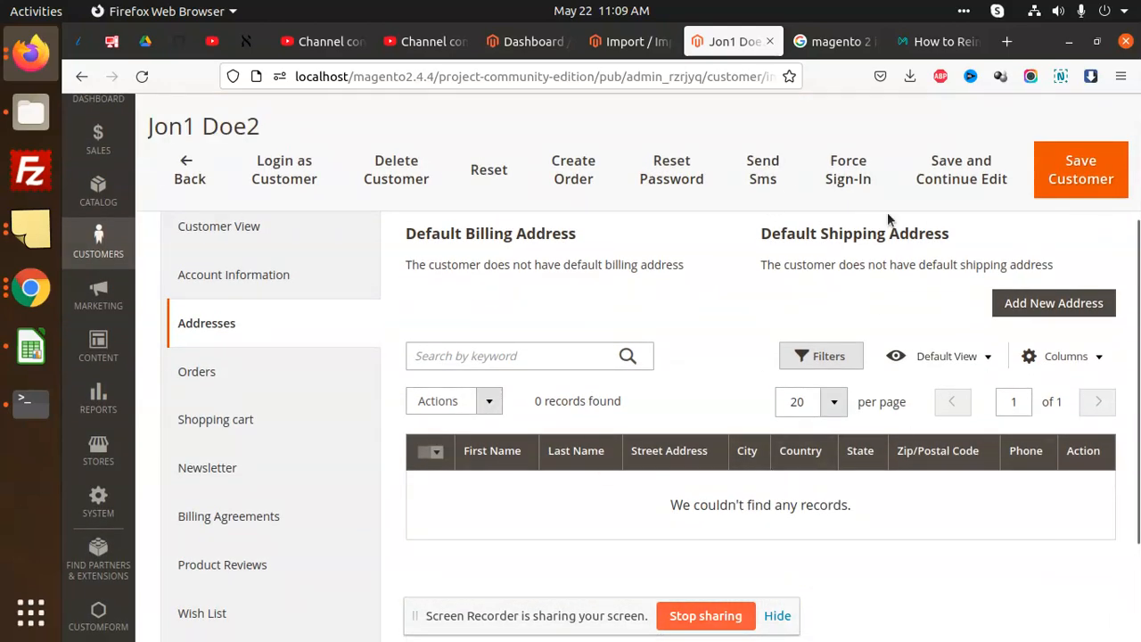
pyautogui.doubleClick(490, 233)
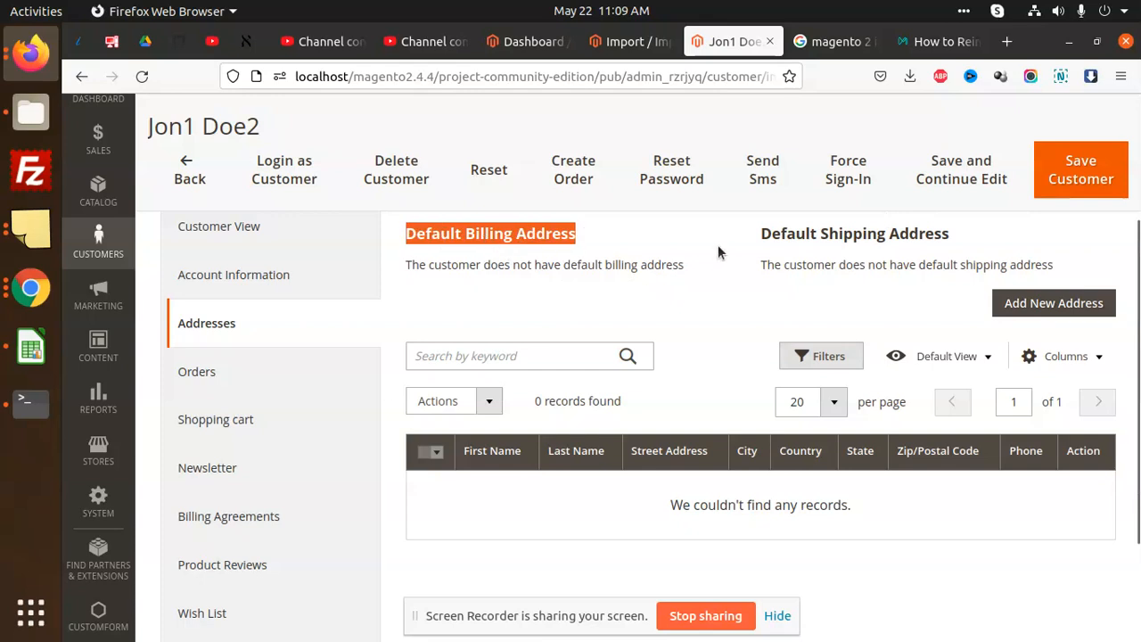